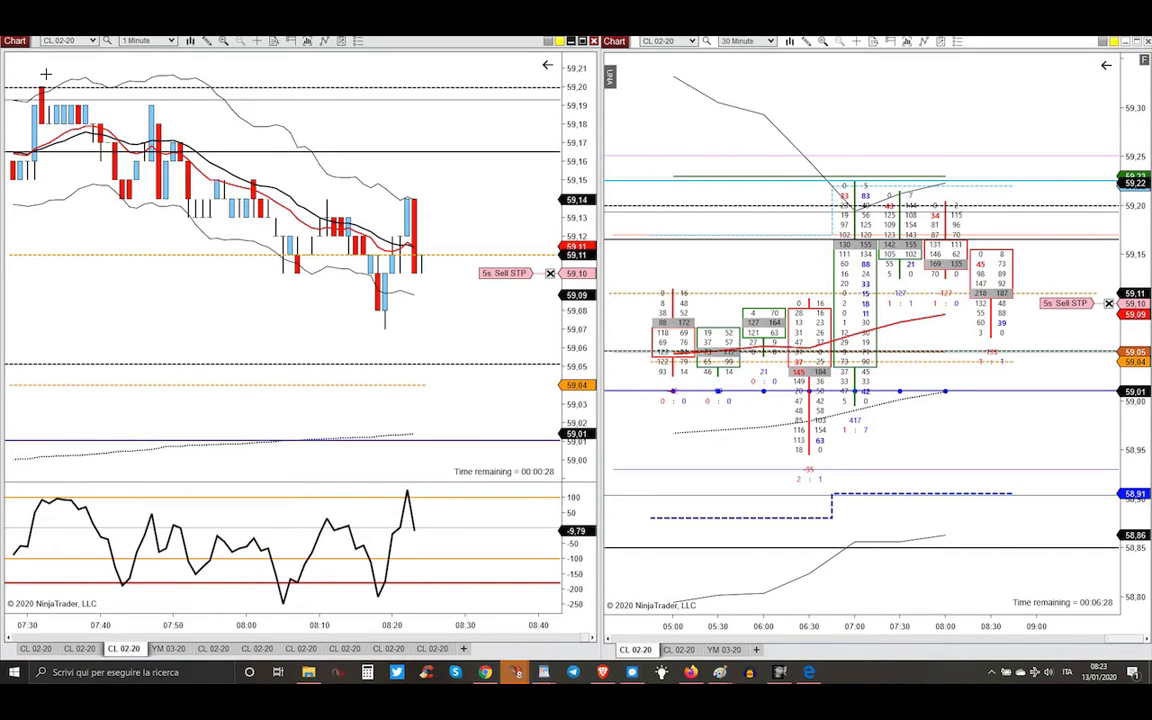
mouse_move(127, 55)
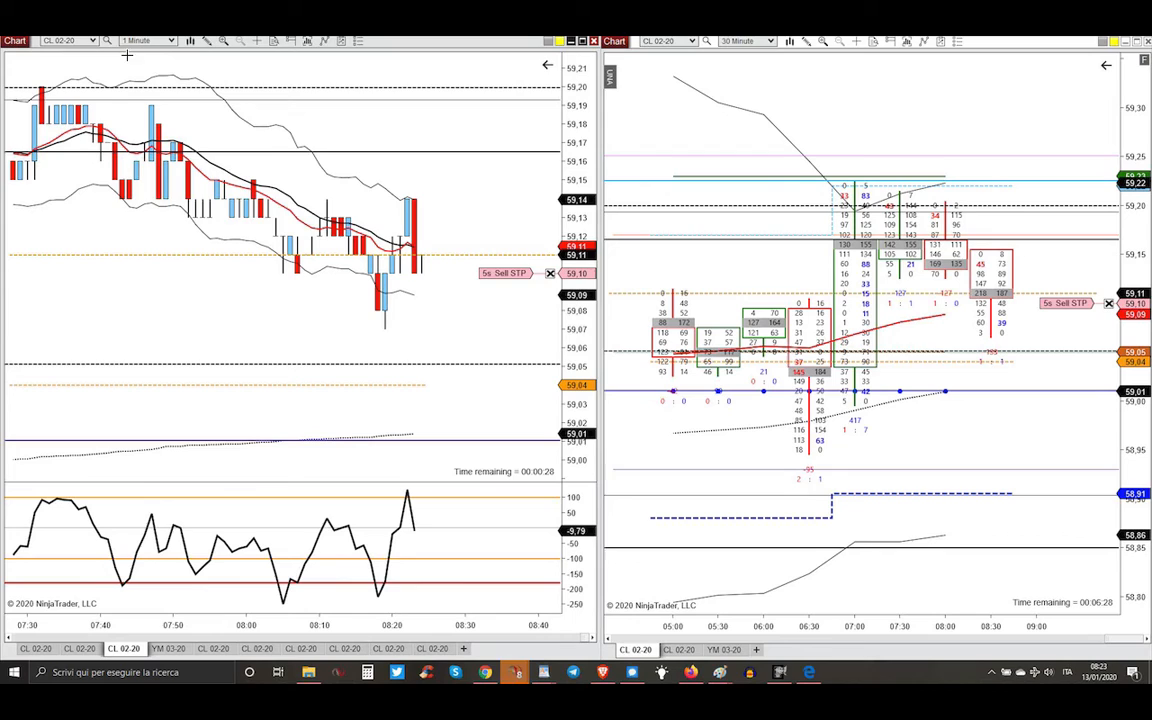
mouse_move(181, 70)
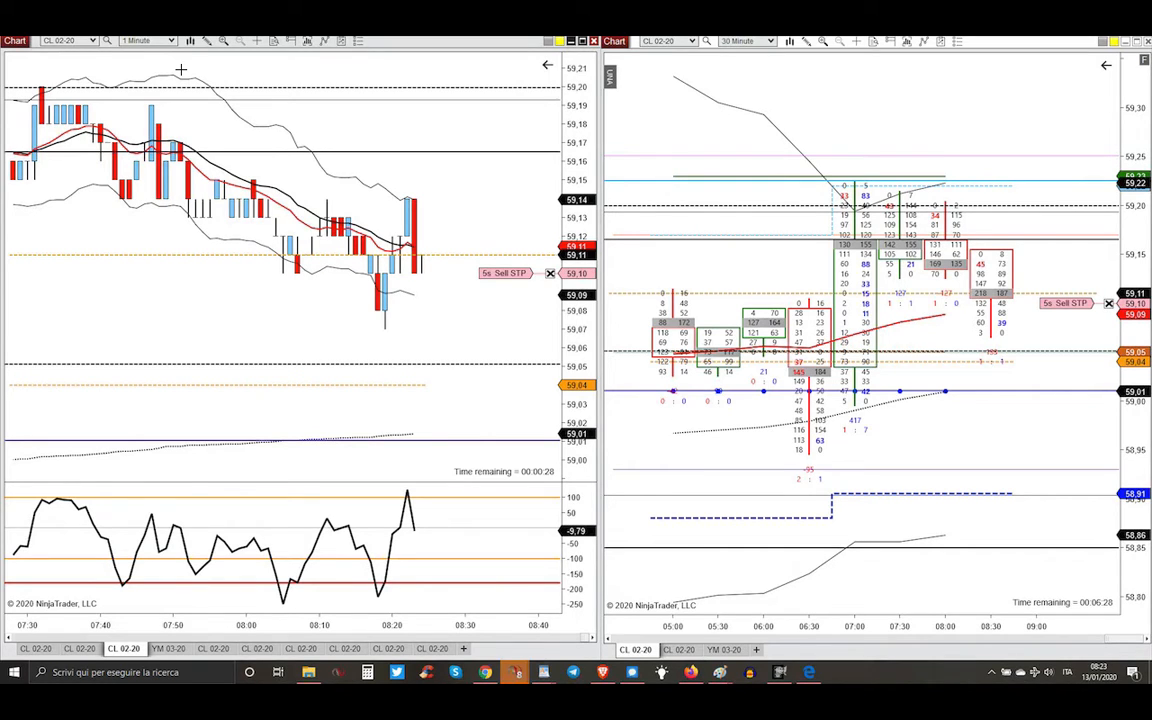
mouse_move(490, 292)
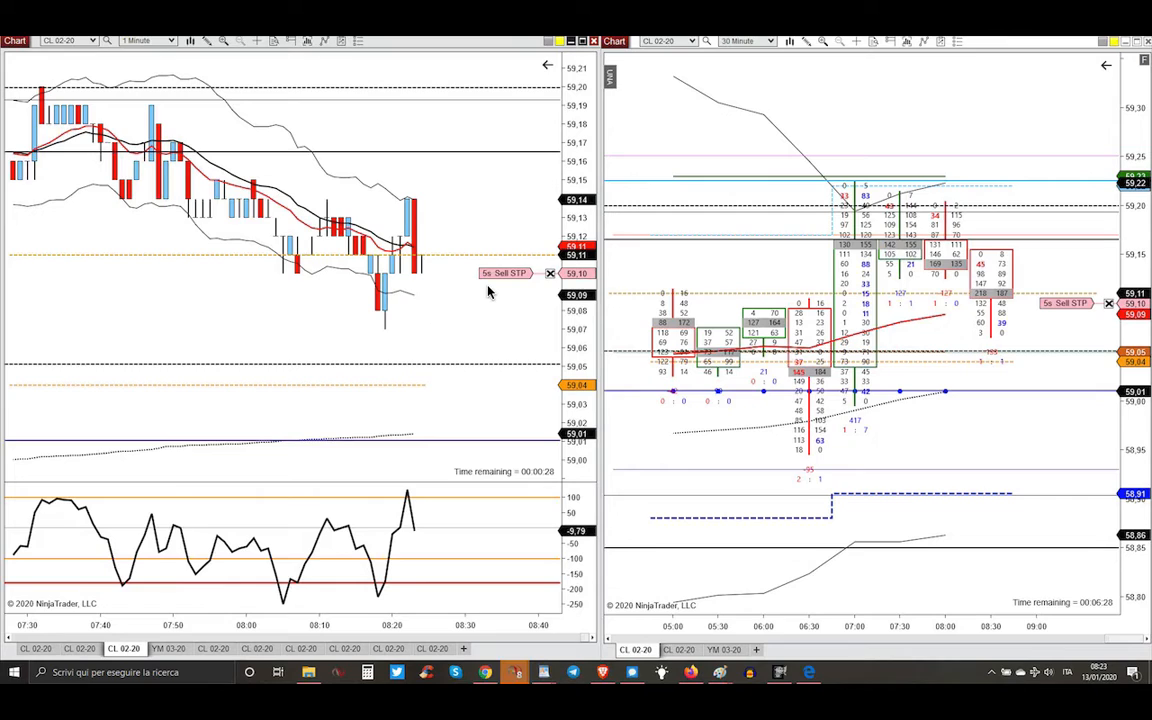
mouse_move(440, 278)
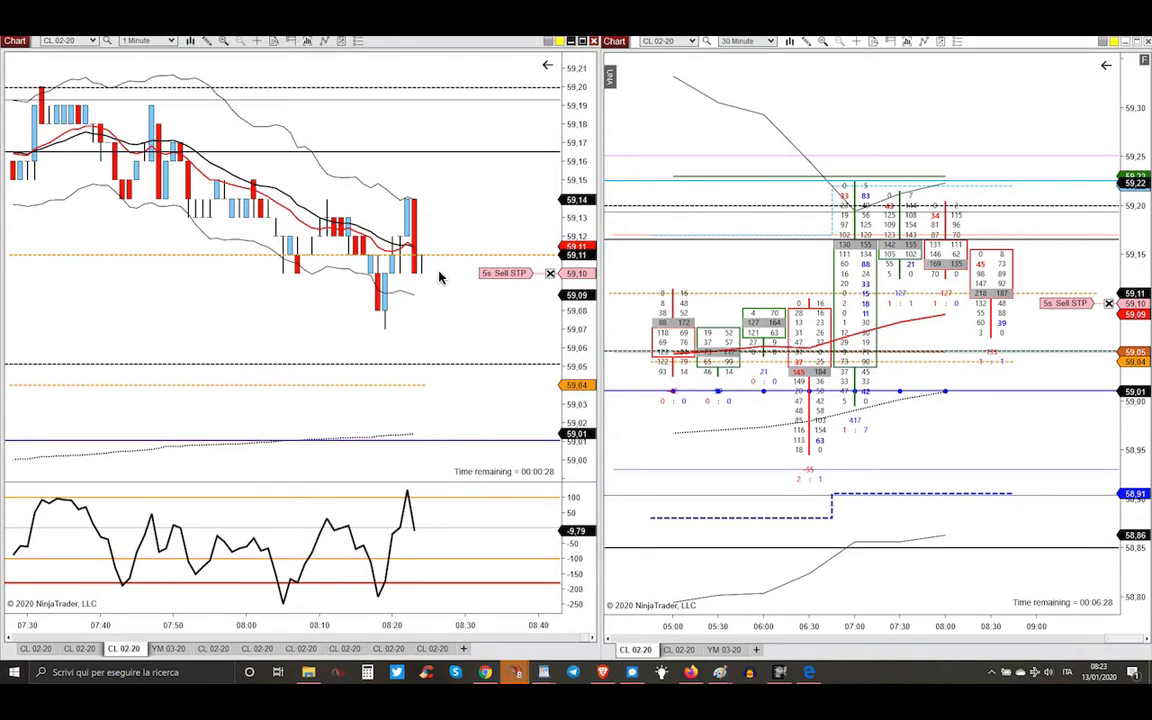
mouse_move(416, 230)
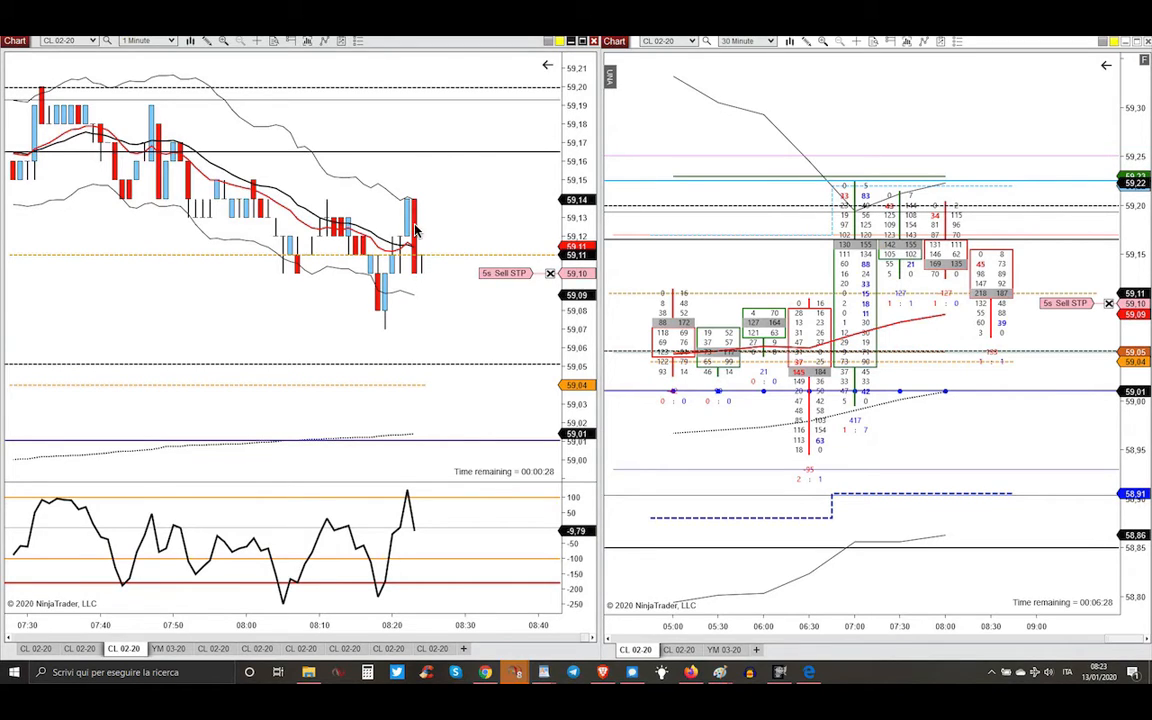
mouse_move(417, 218)
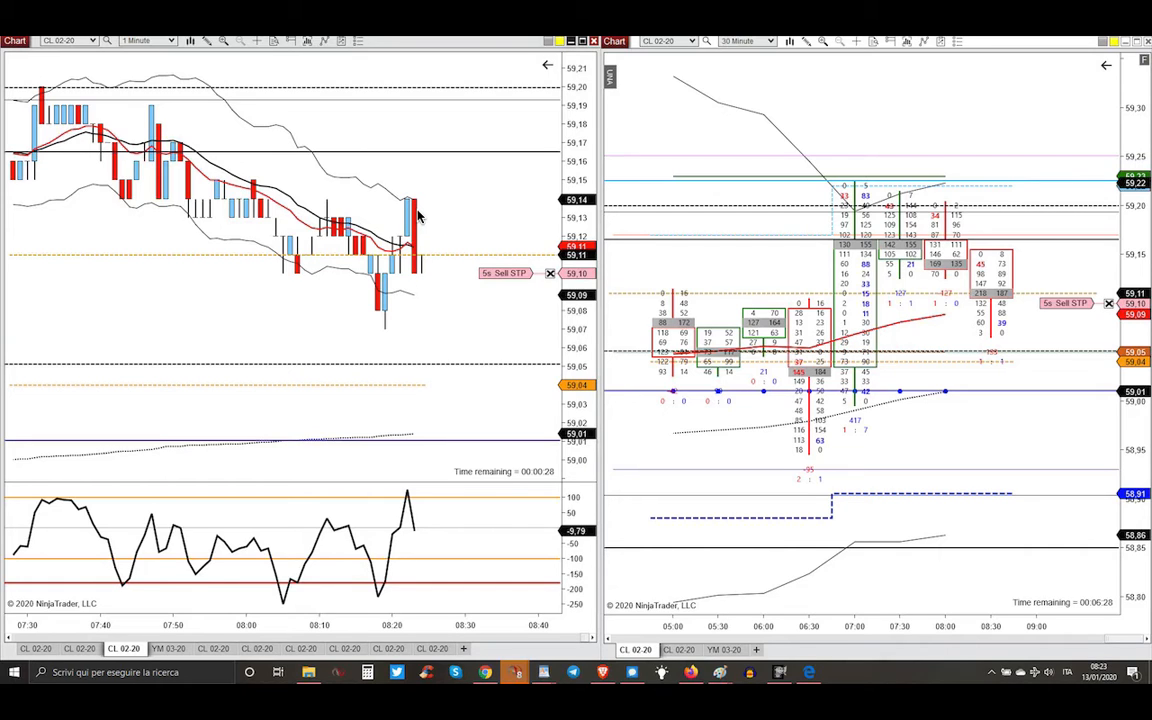
mouse_move(972, 248)
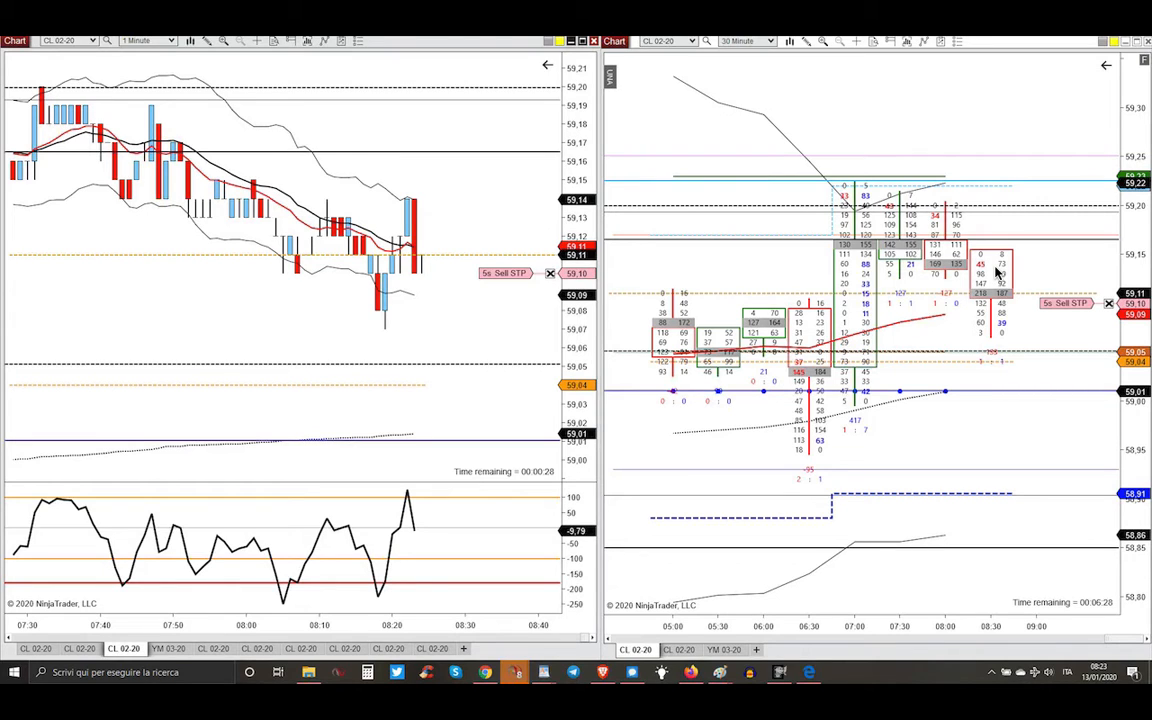
mouse_move(414, 210)
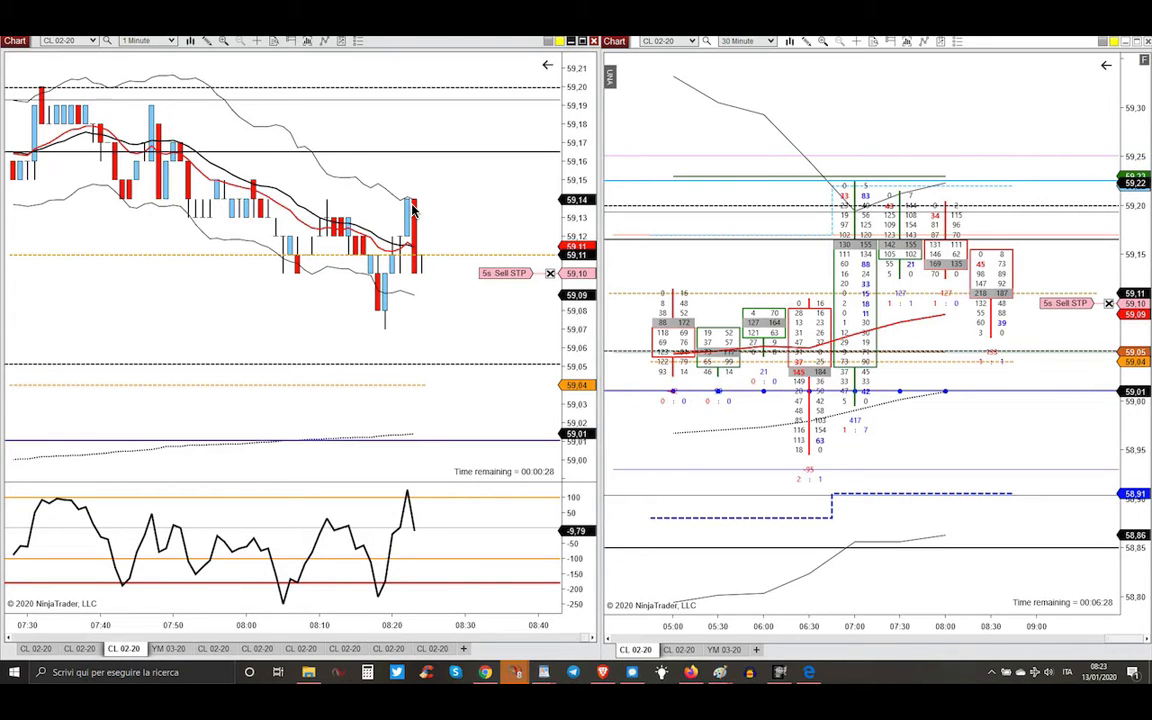
mouse_move(404, 210)
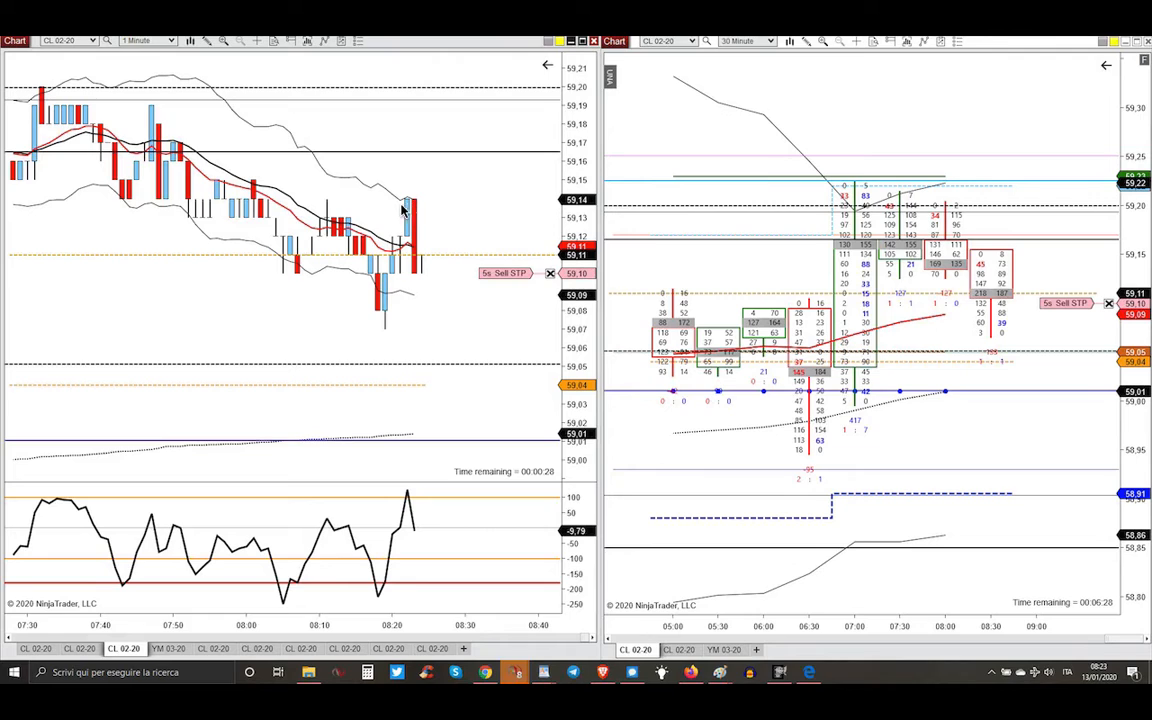
mouse_move(333, 203)
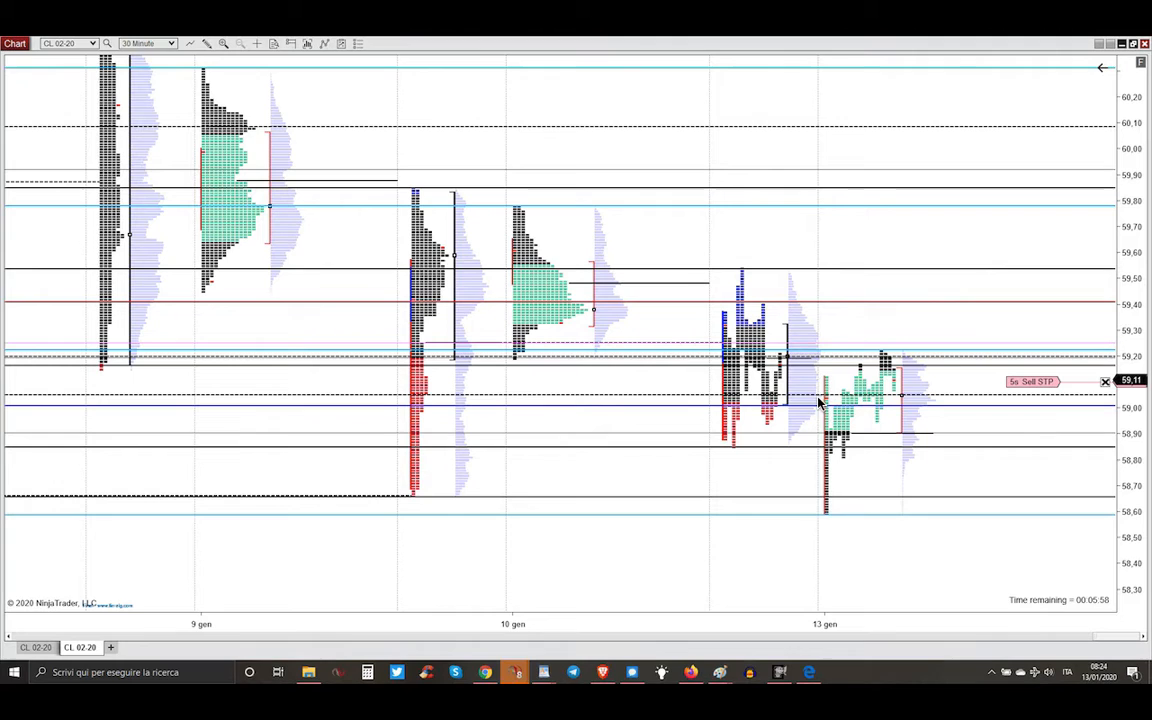
mouse_move(875, 405)
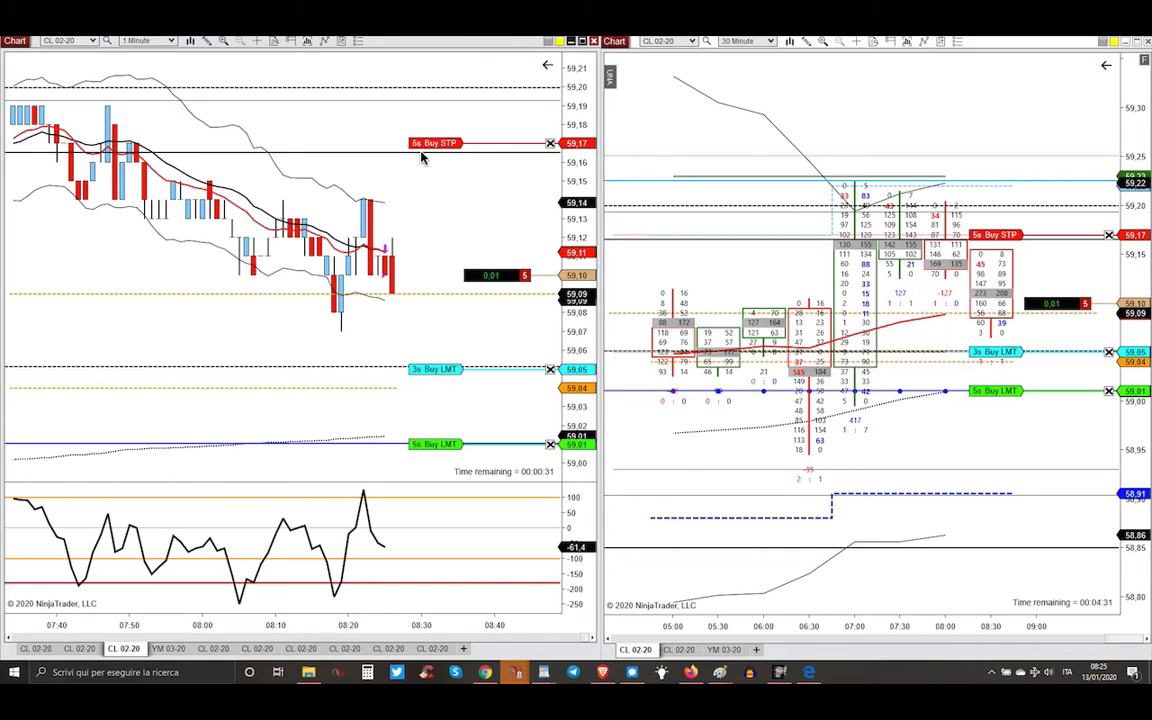
mouse_move(402, 160)
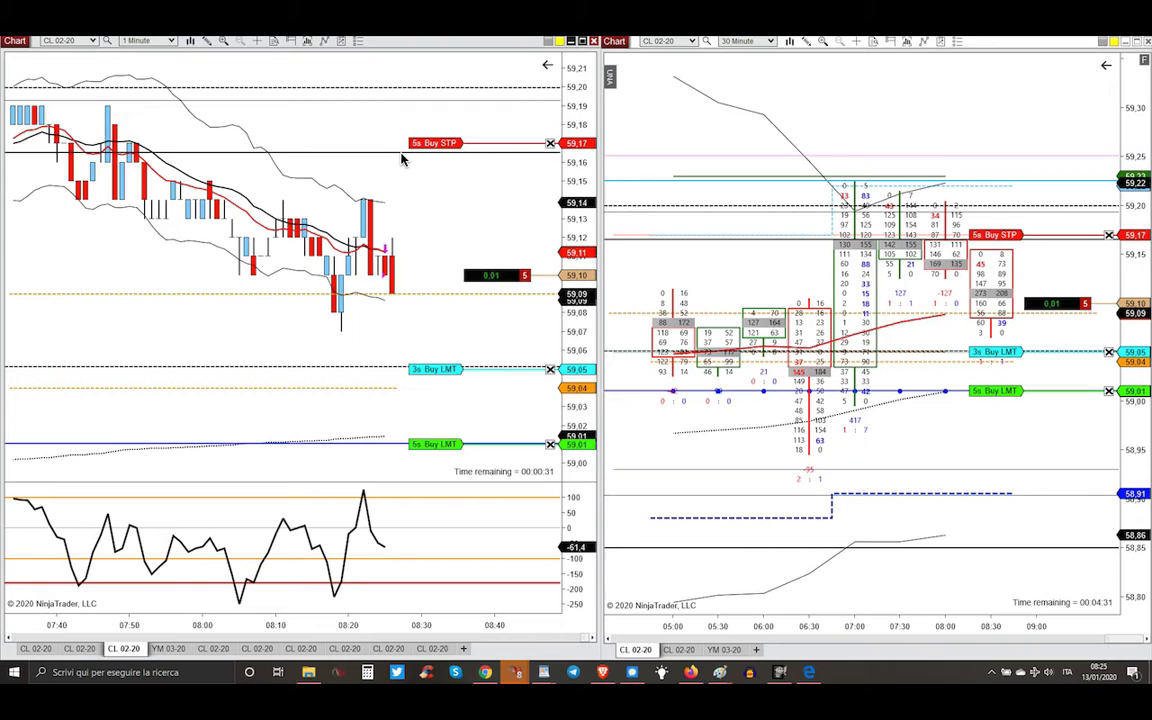
mouse_move(458, 154)
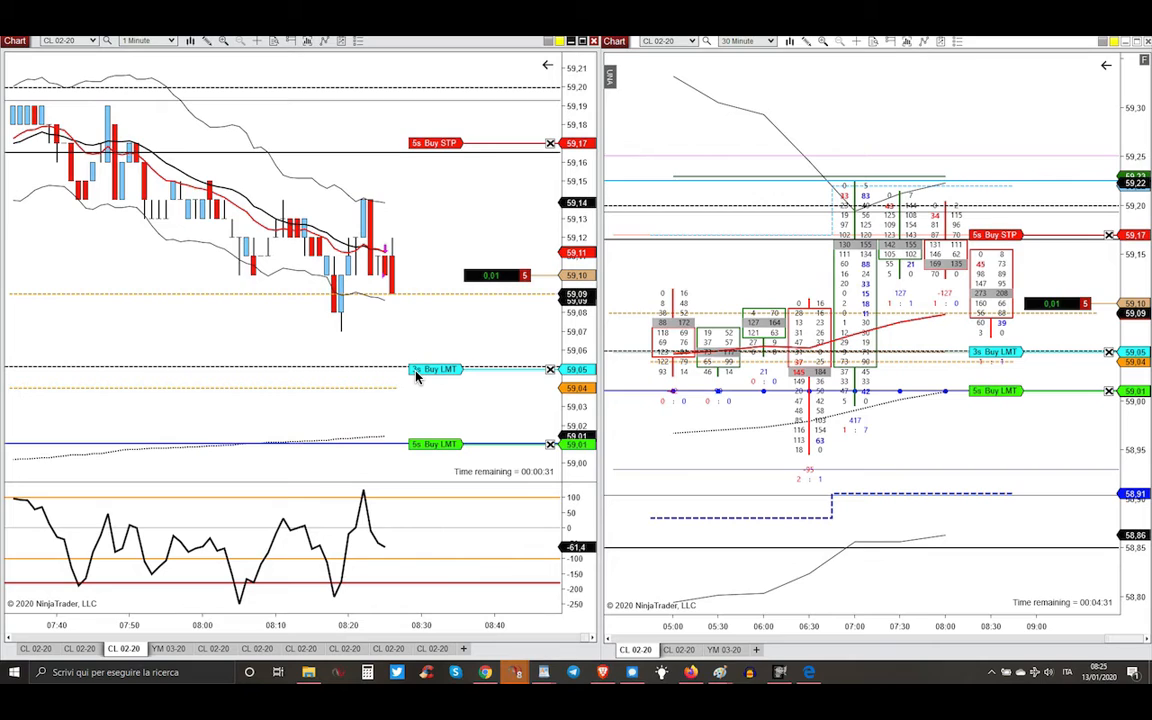
mouse_move(350, 372)
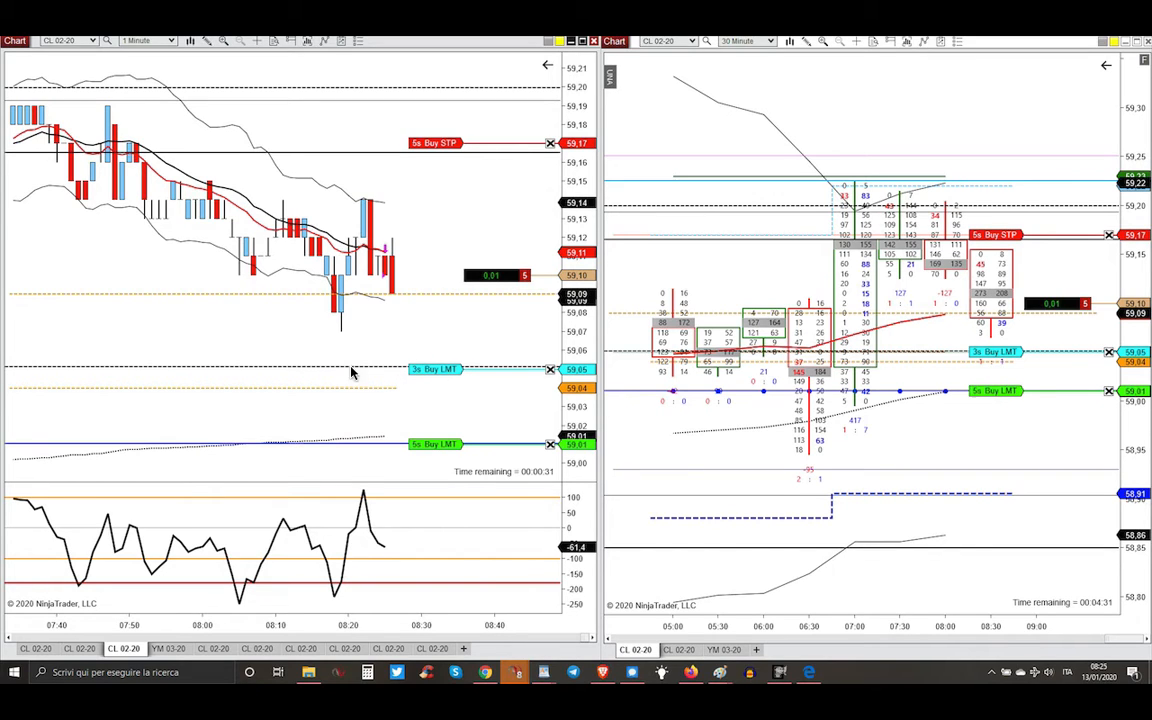
mouse_move(338, 373)
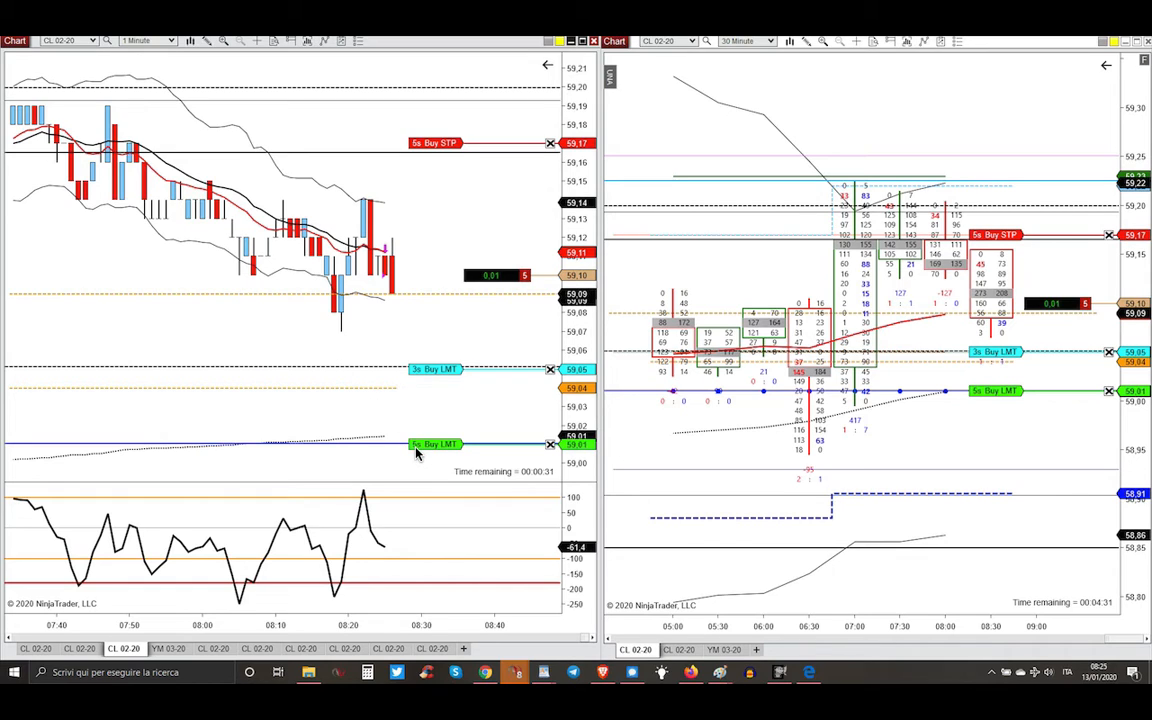
mouse_move(388, 444)
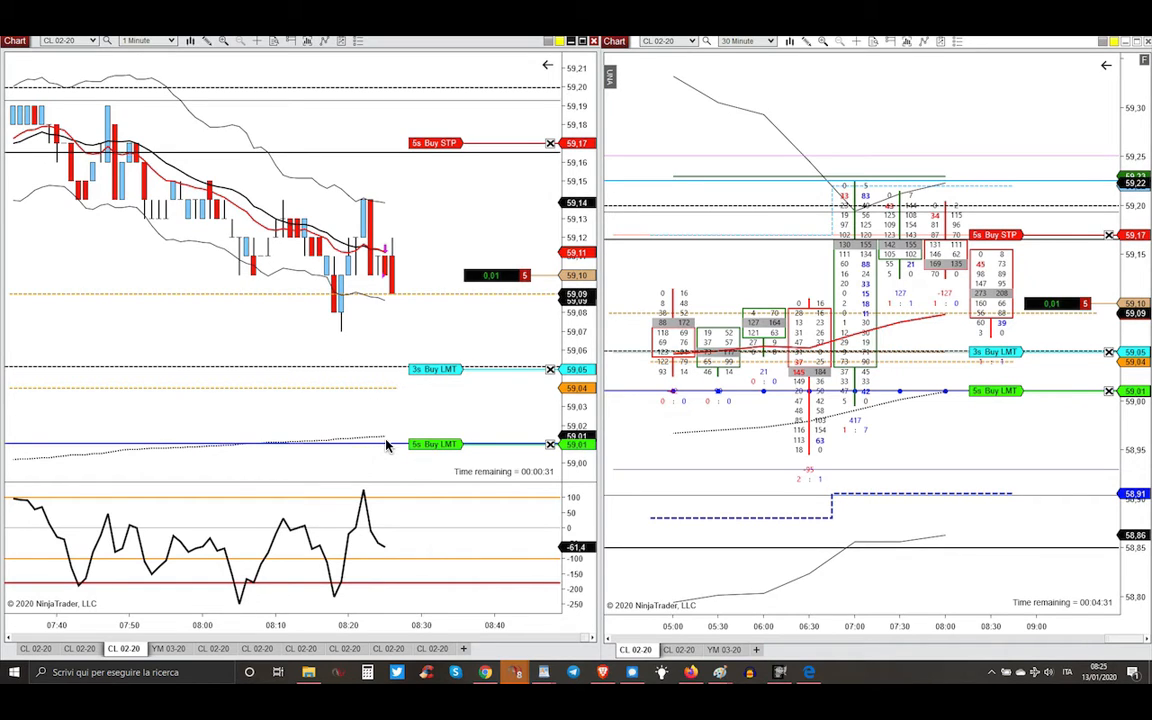
mouse_move(433, 451)
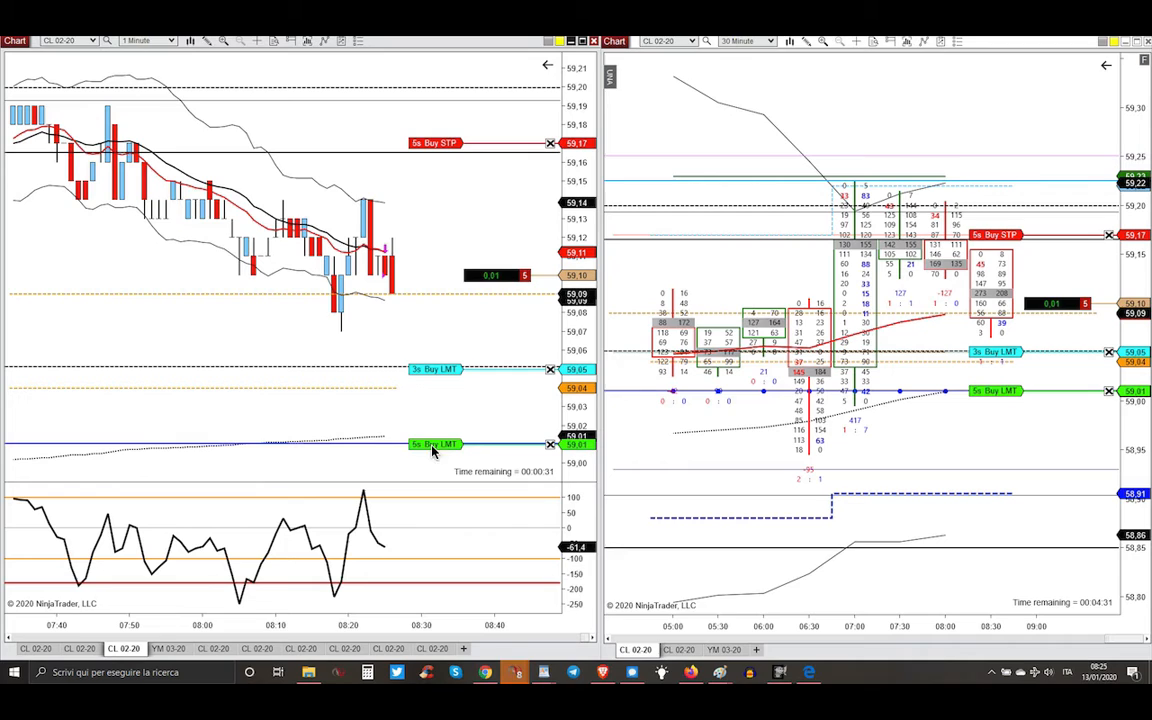
mouse_move(352, 452)
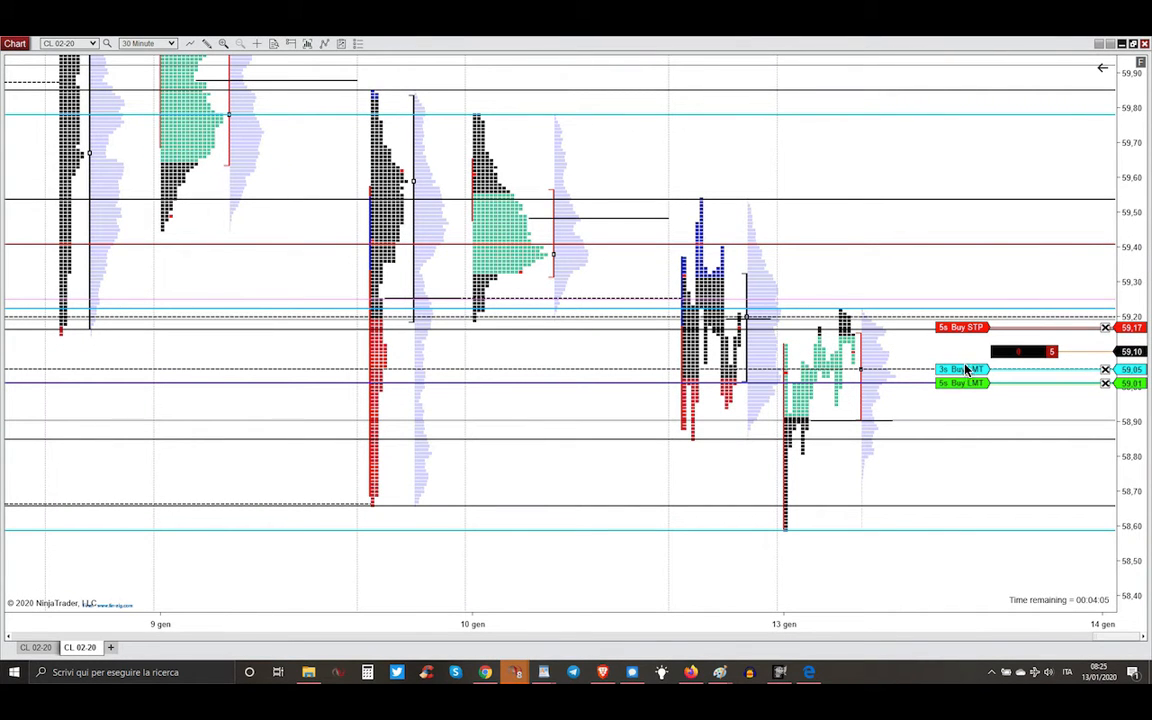
mouse_move(951, 384)
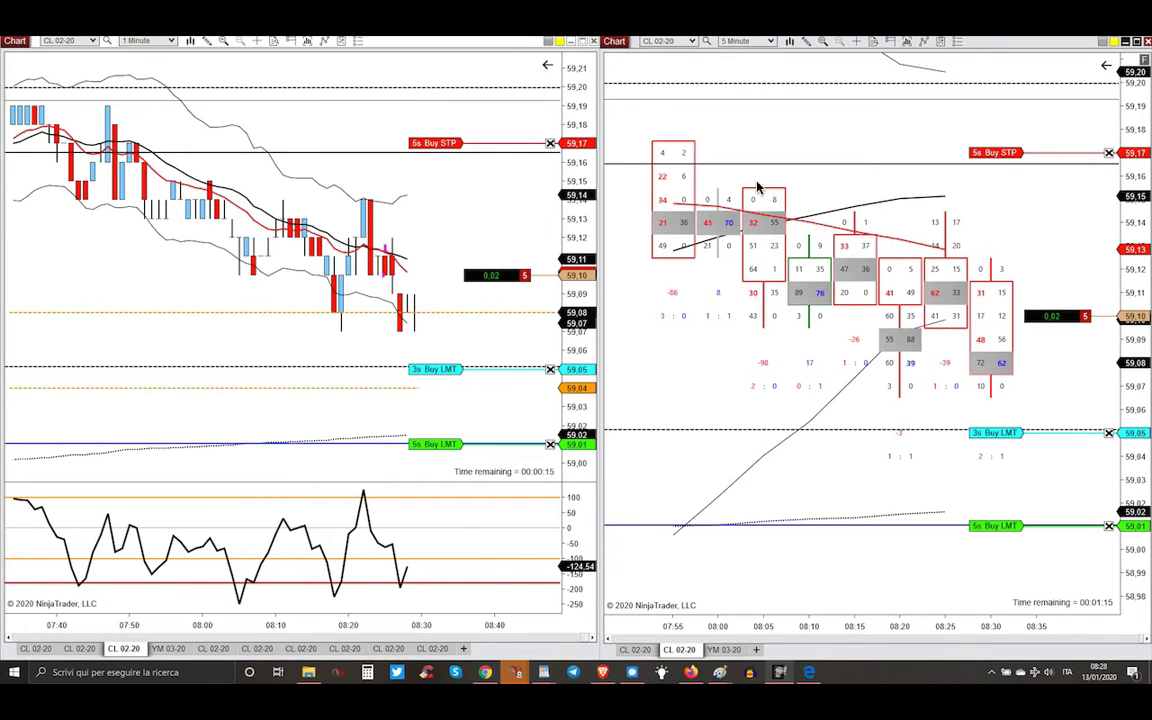
mouse_move(648, 214)
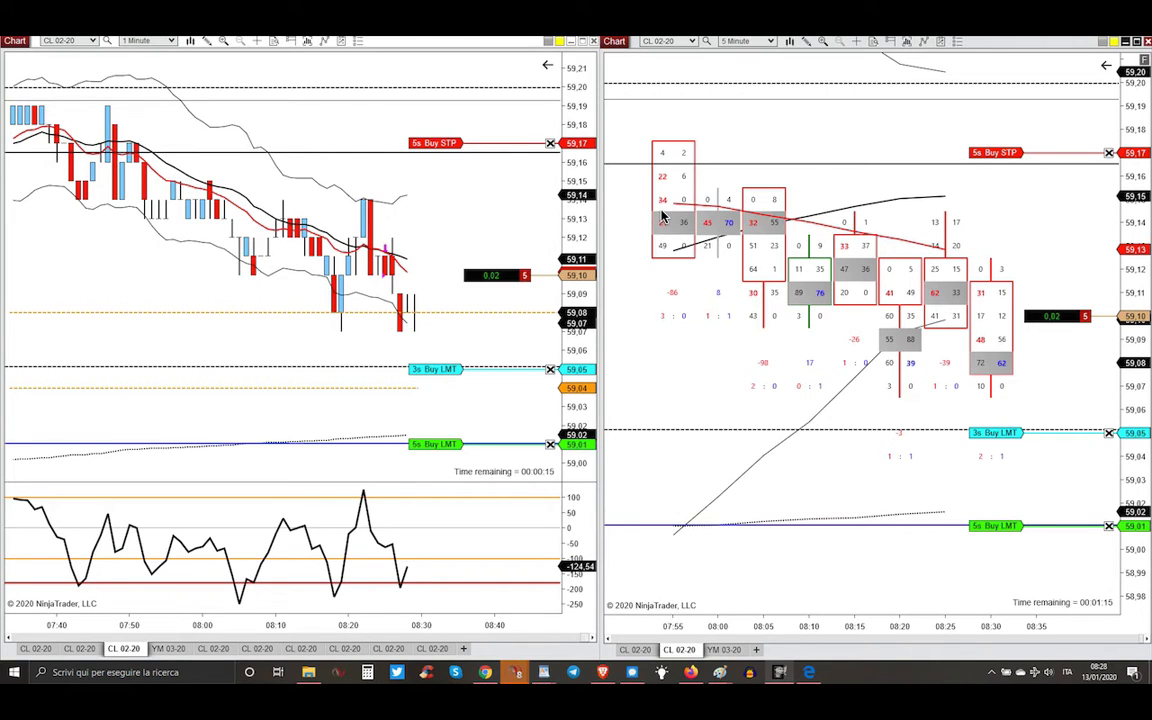
mouse_move(662, 198)
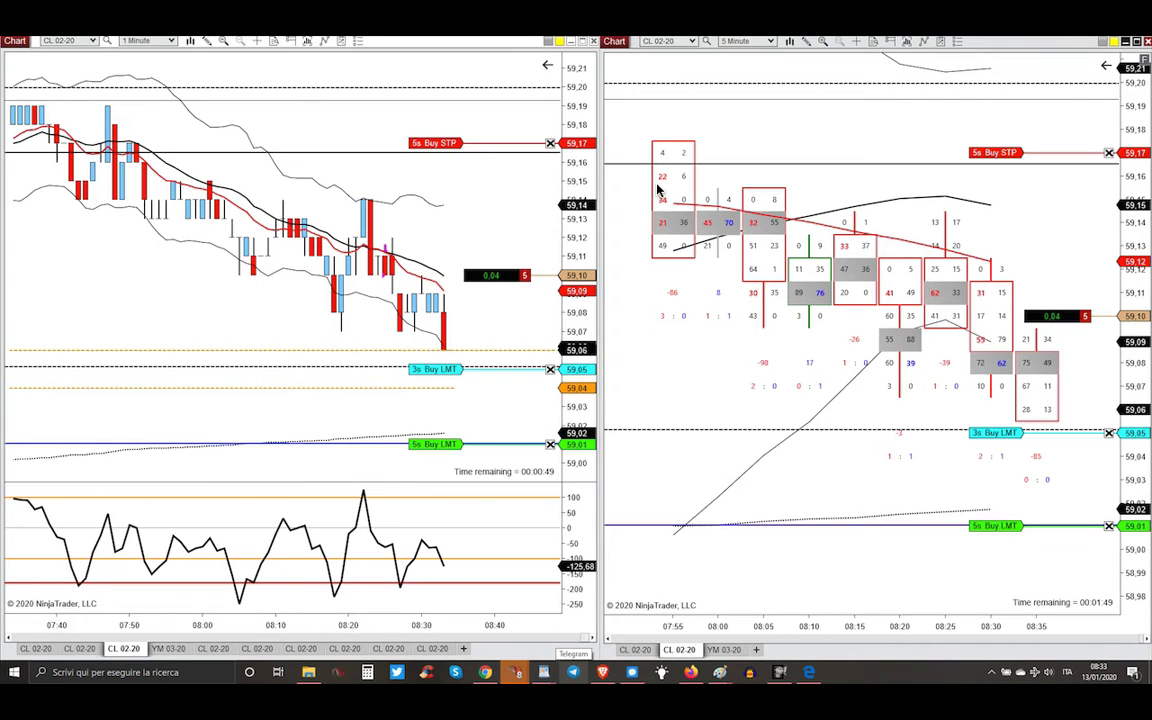
mouse_move(436, 346)
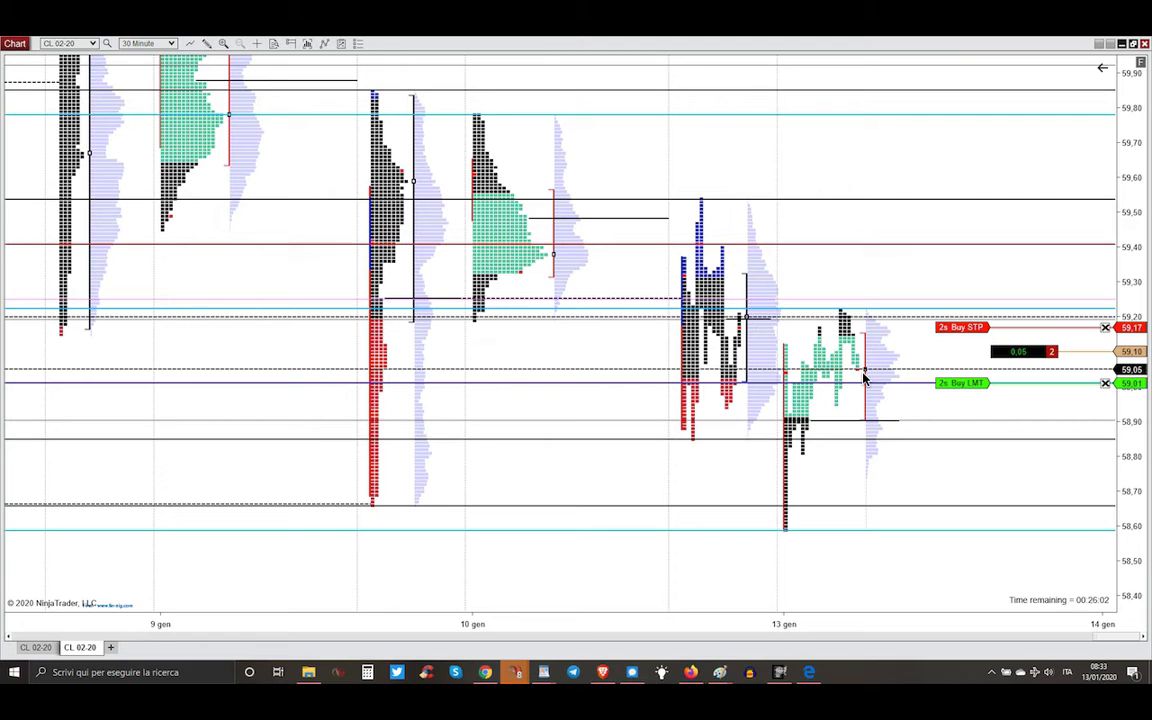
mouse_move(980, 328)
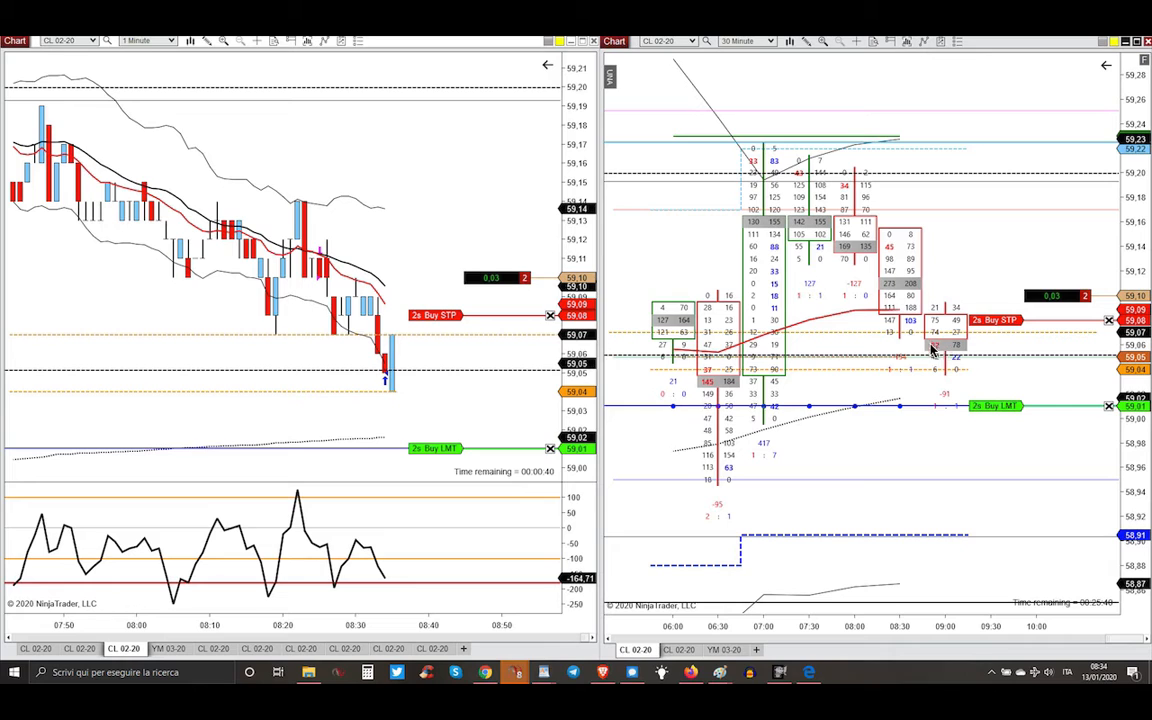
mouse_move(940, 340)
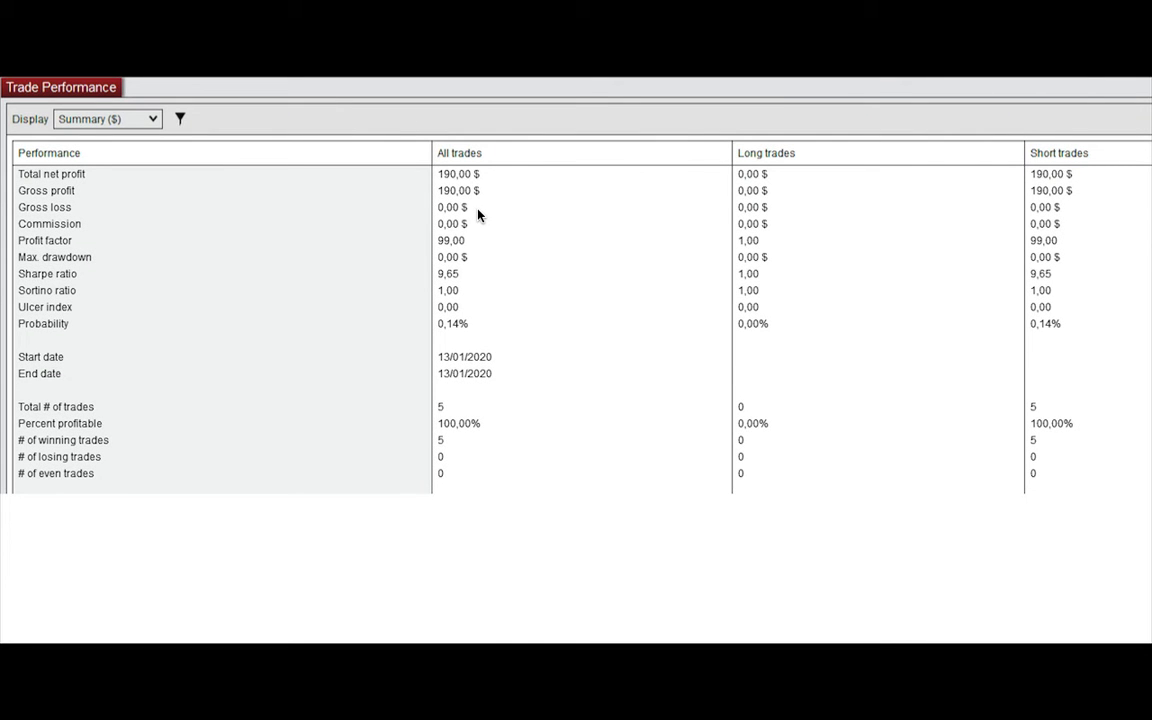
mouse_move(462, 186)
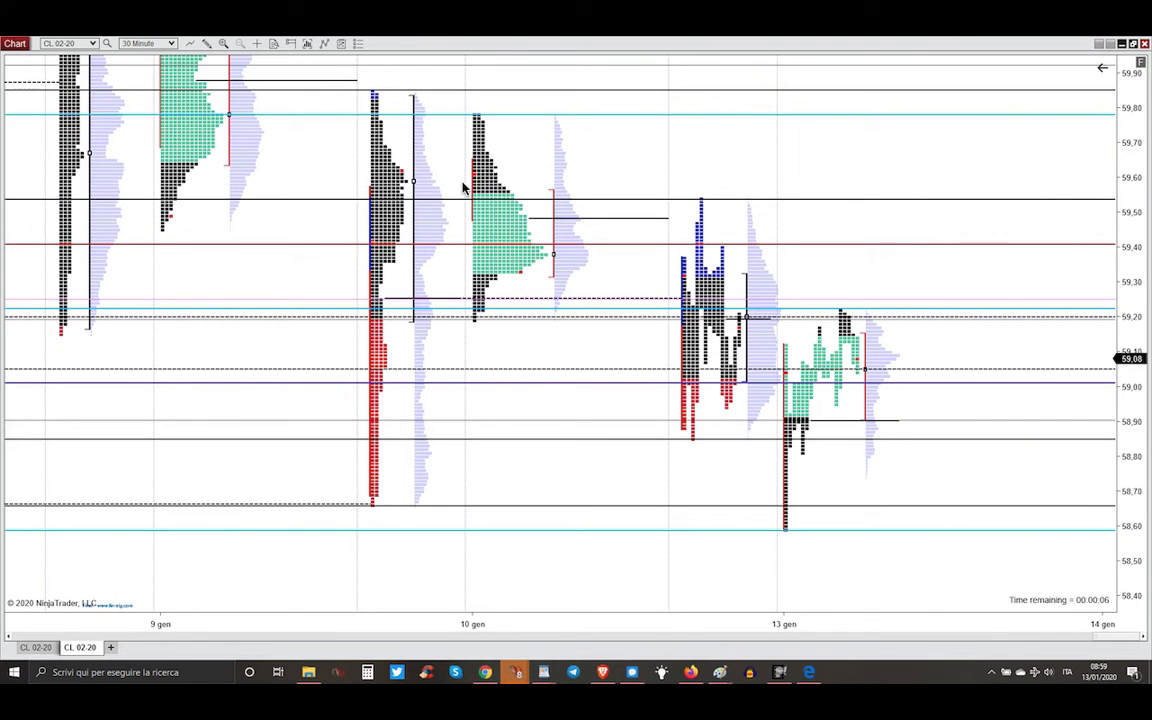
mouse_move(770, 470)
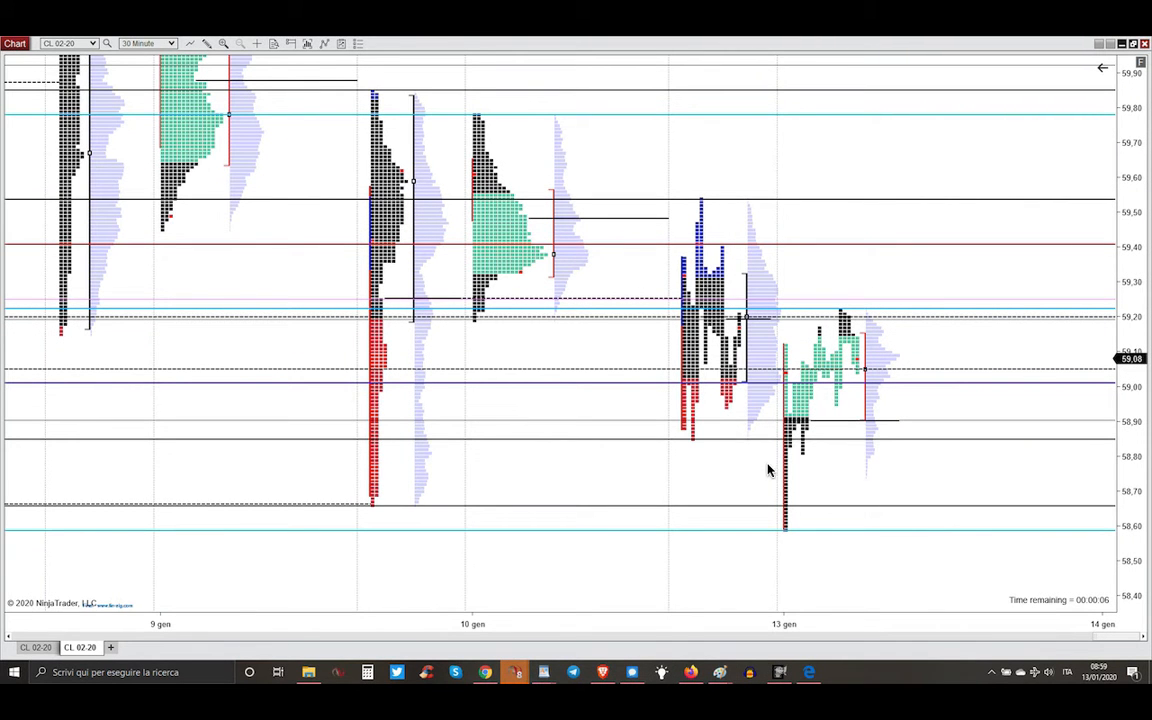
mouse_move(811, 443)
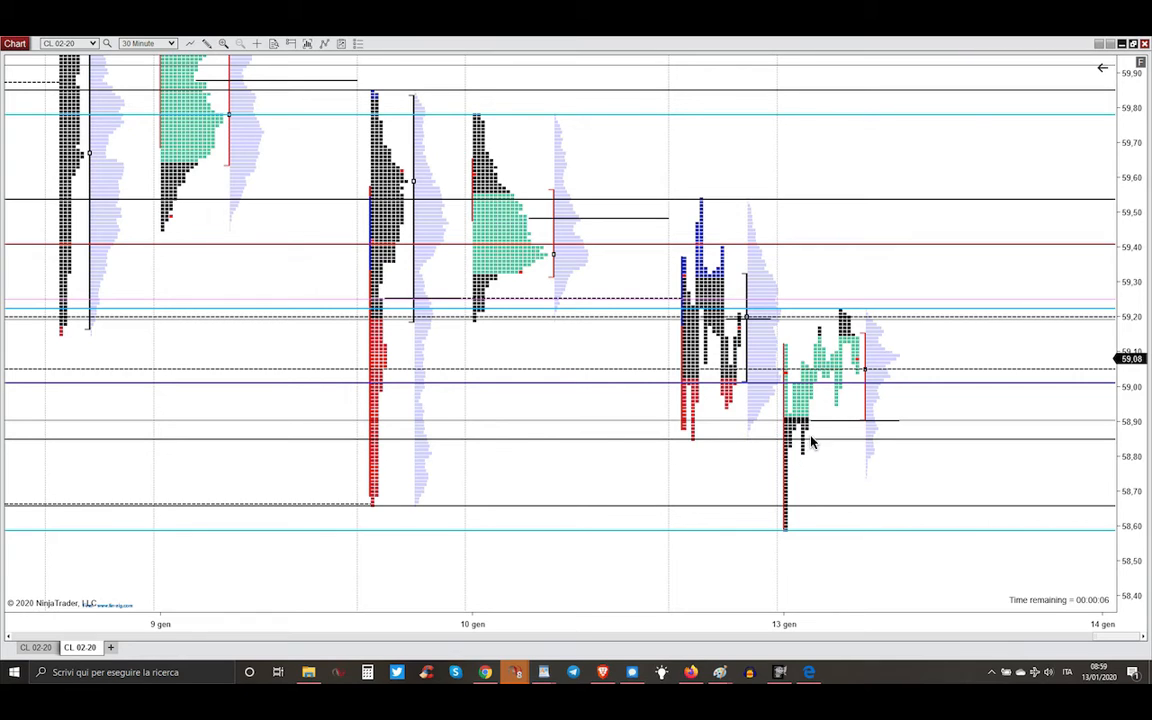
mouse_move(848, 398)
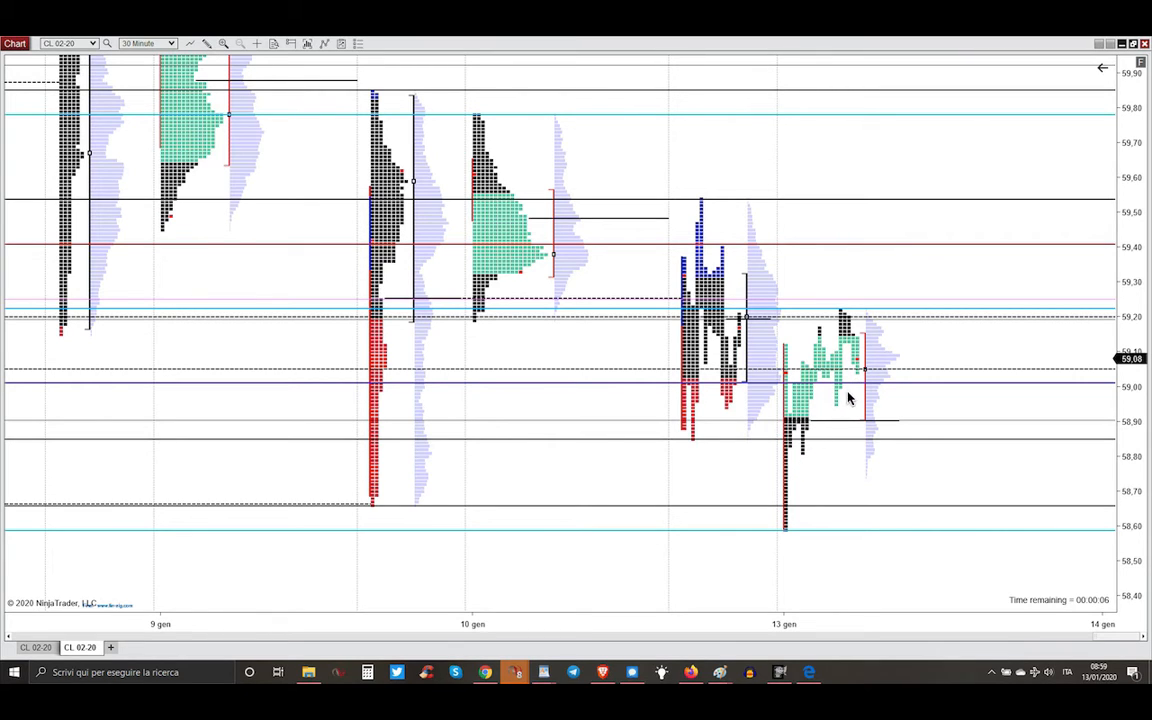
mouse_move(836, 396)
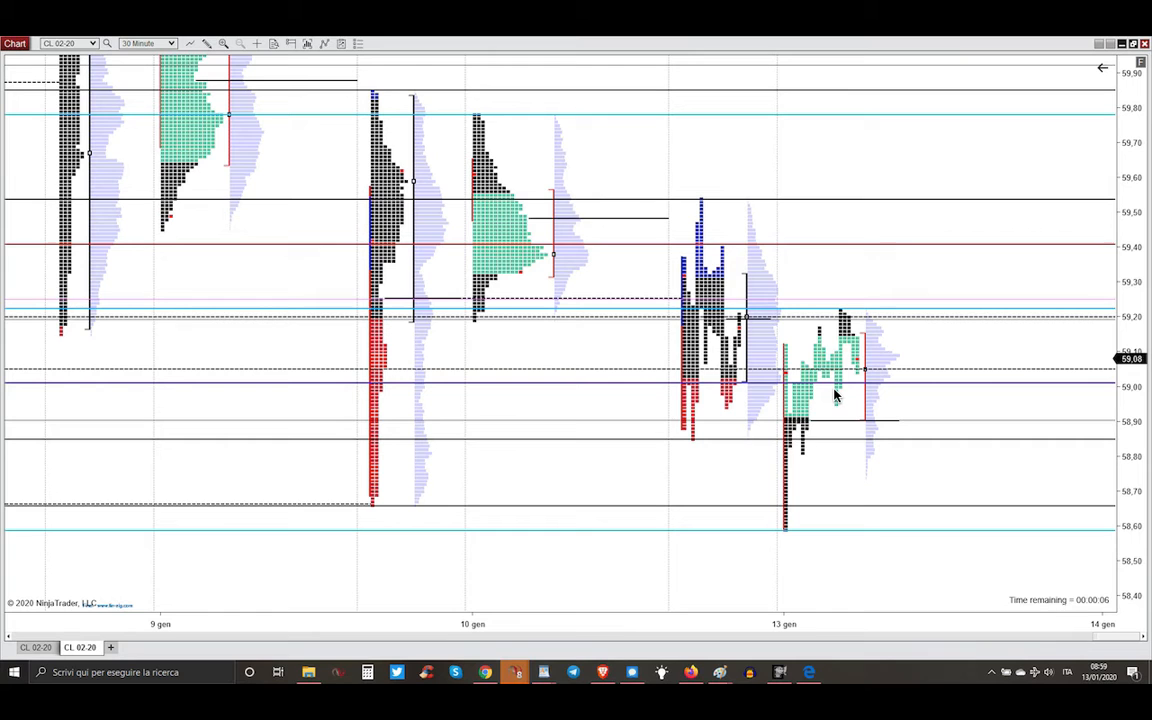
mouse_move(843, 367)
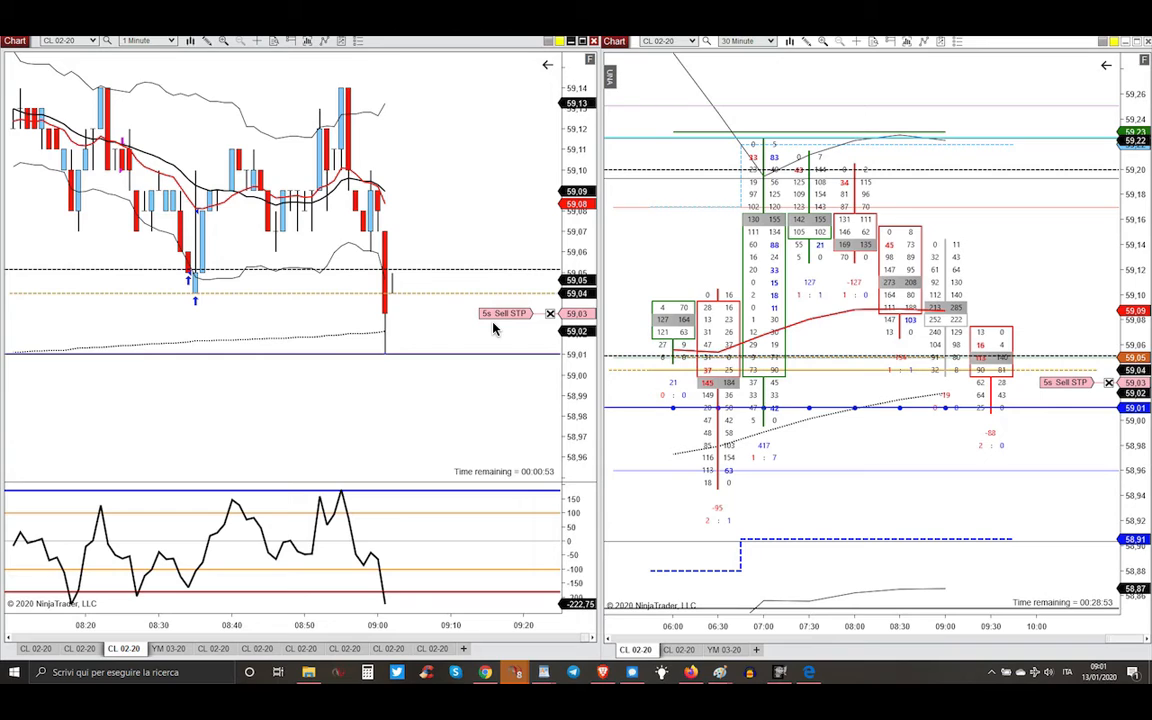
mouse_move(388, 255)
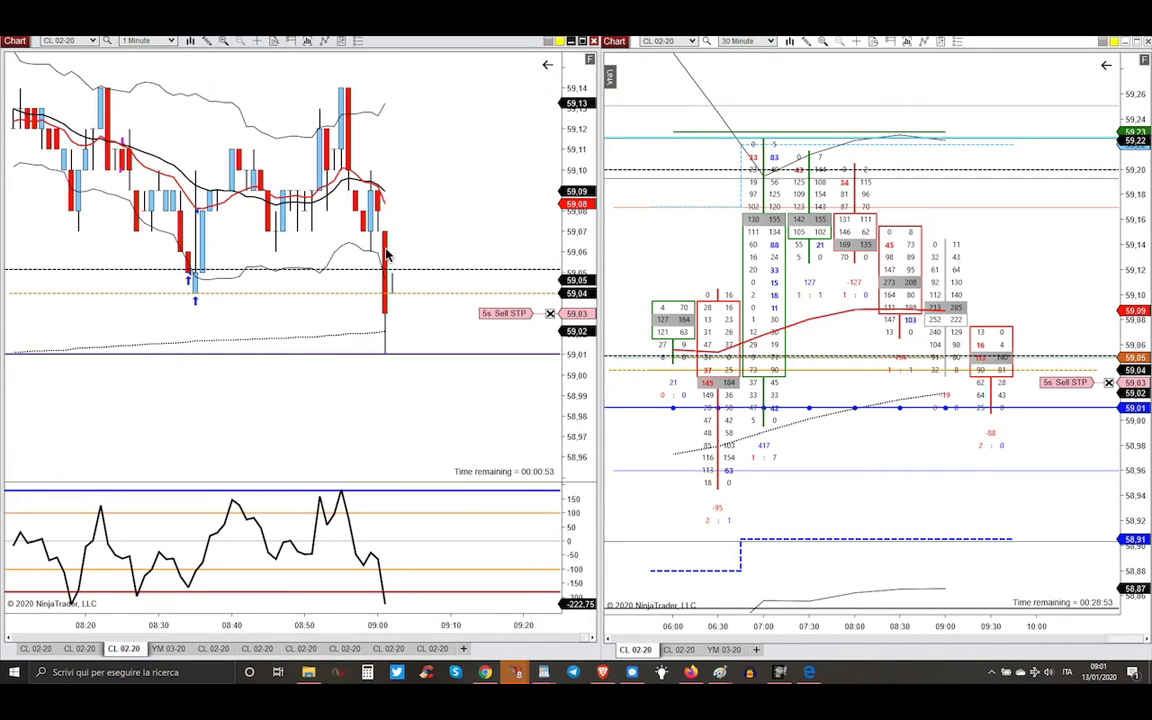
mouse_move(388, 346)
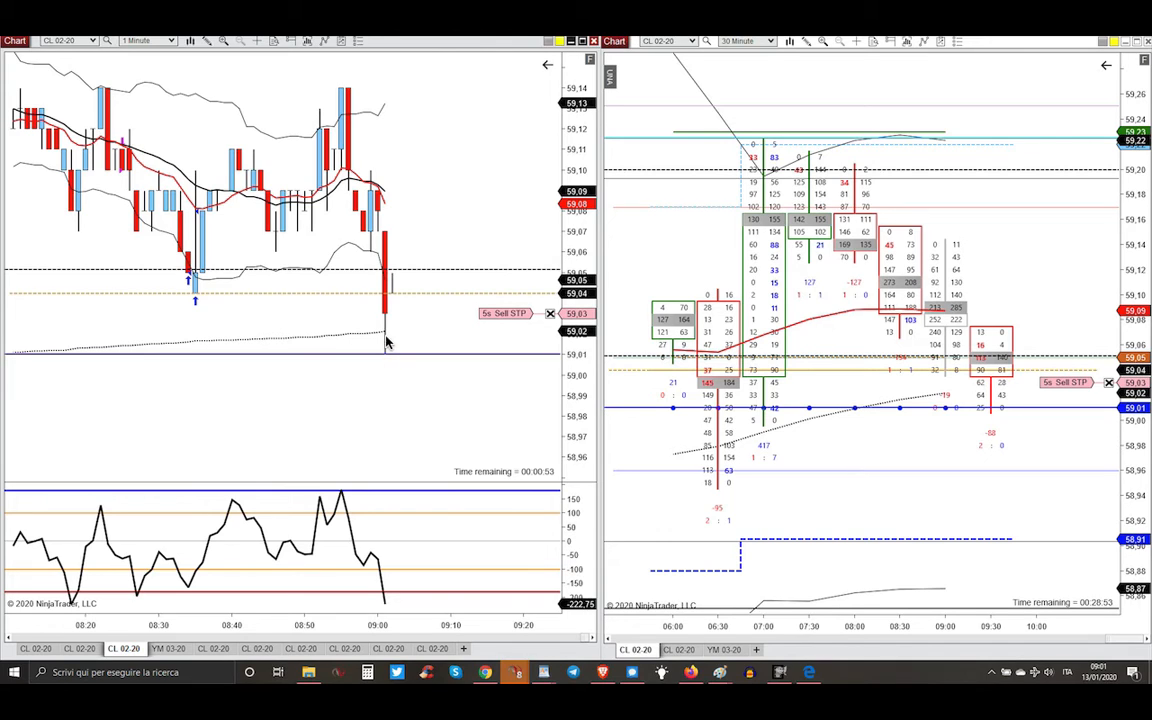
mouse_move(387, 358)
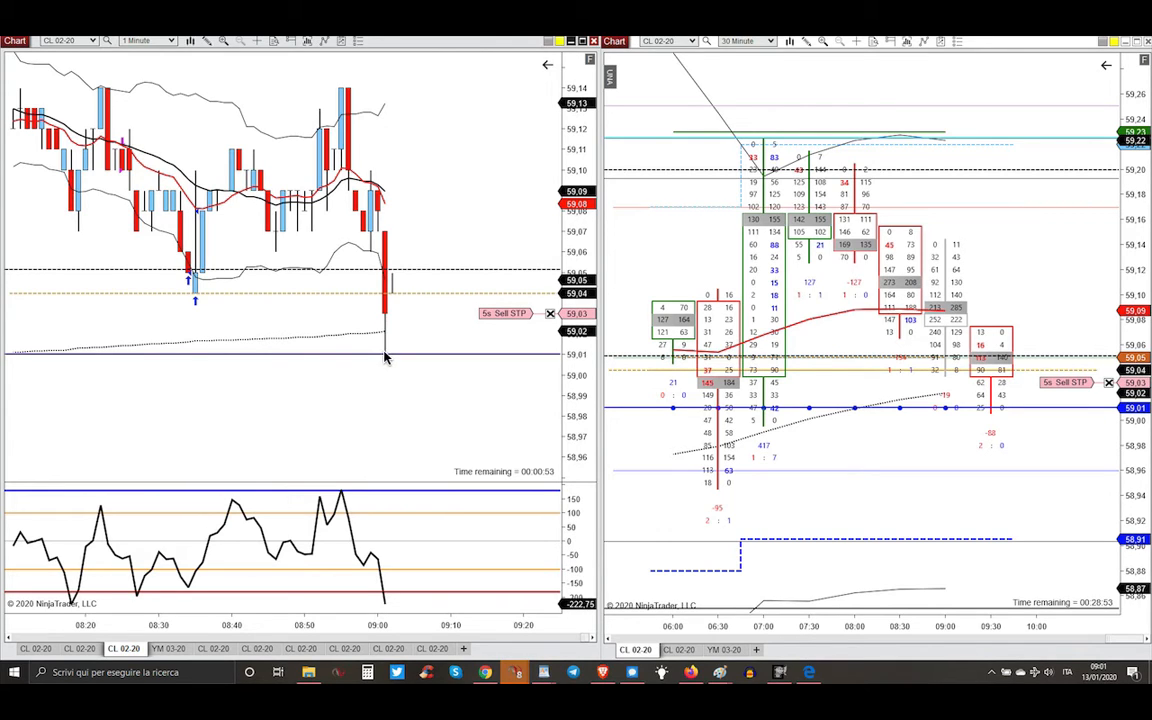
mouse_move(390, 362)
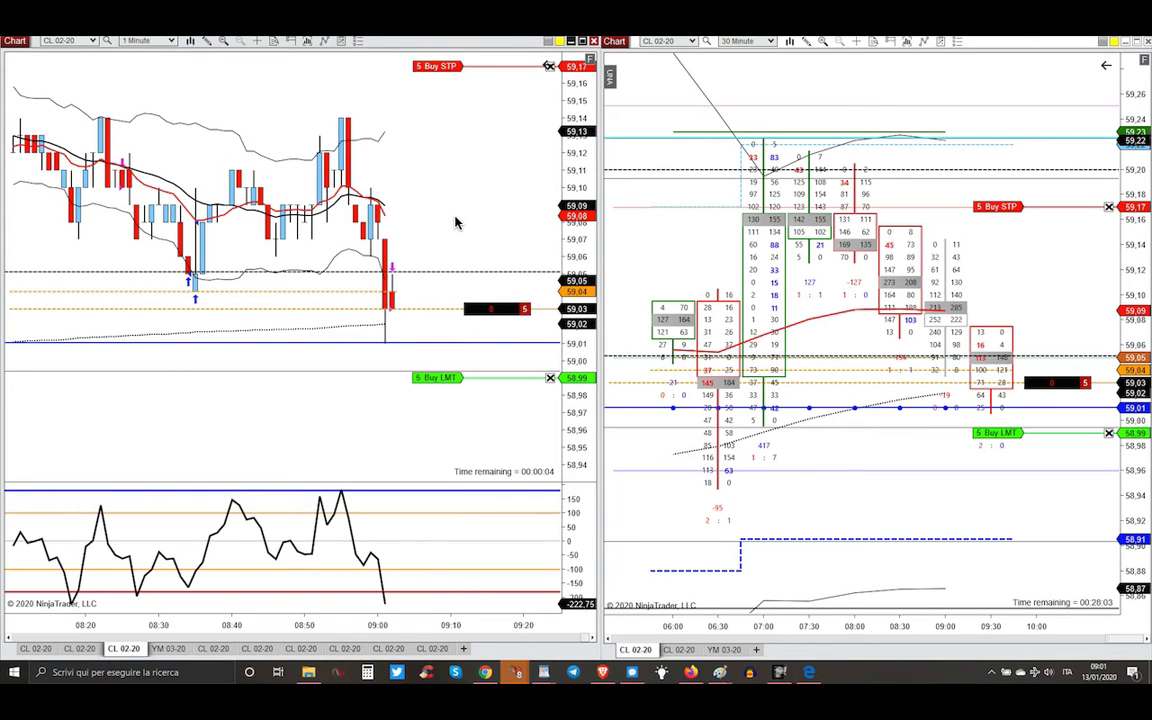
mouse_move(644, 160)
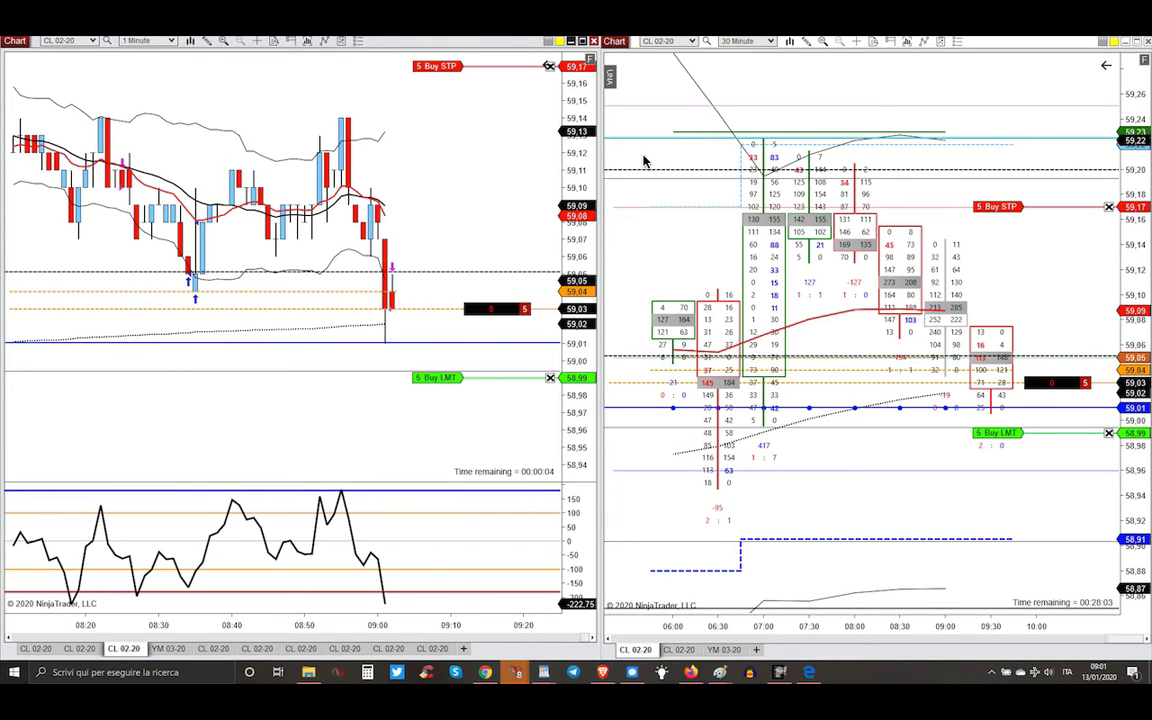
mouse_move(918, 223)
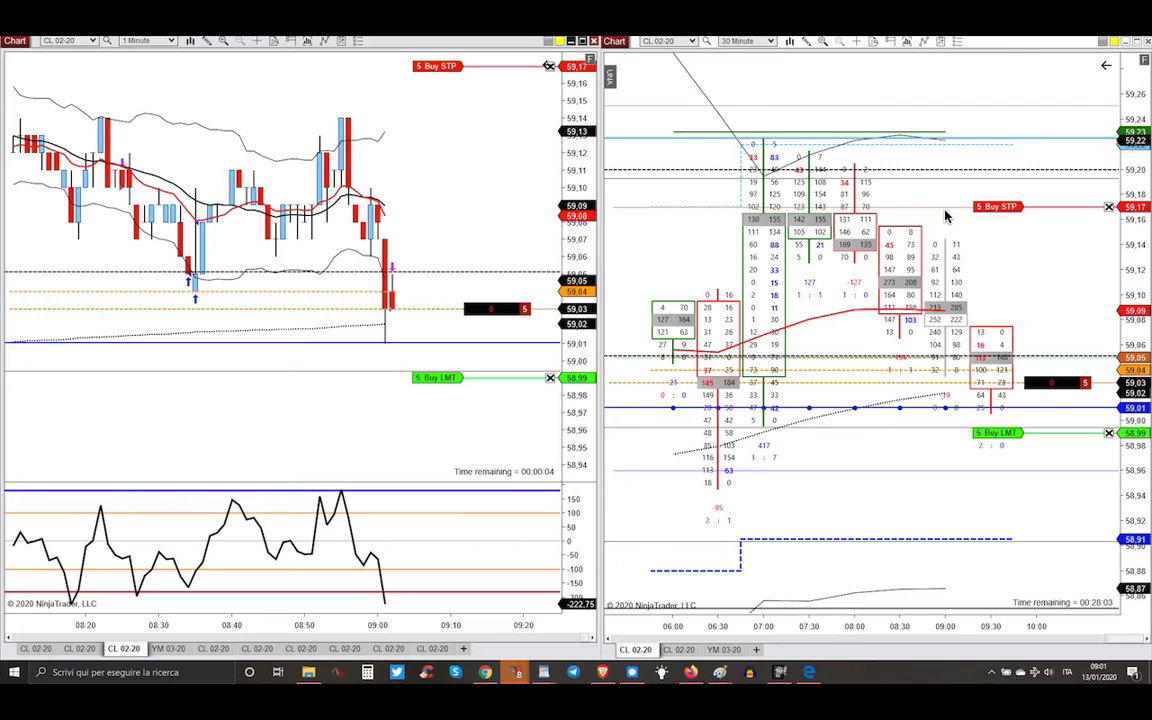
mouse_move(394, 384)
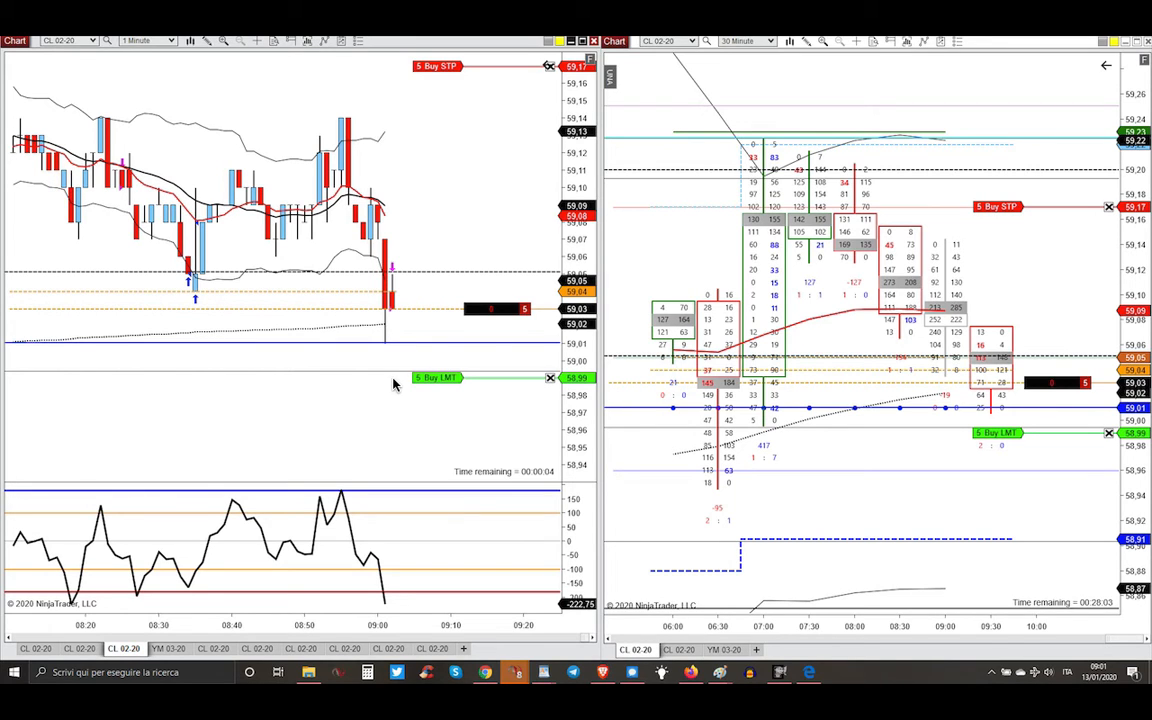
mouse_move(400, 388)
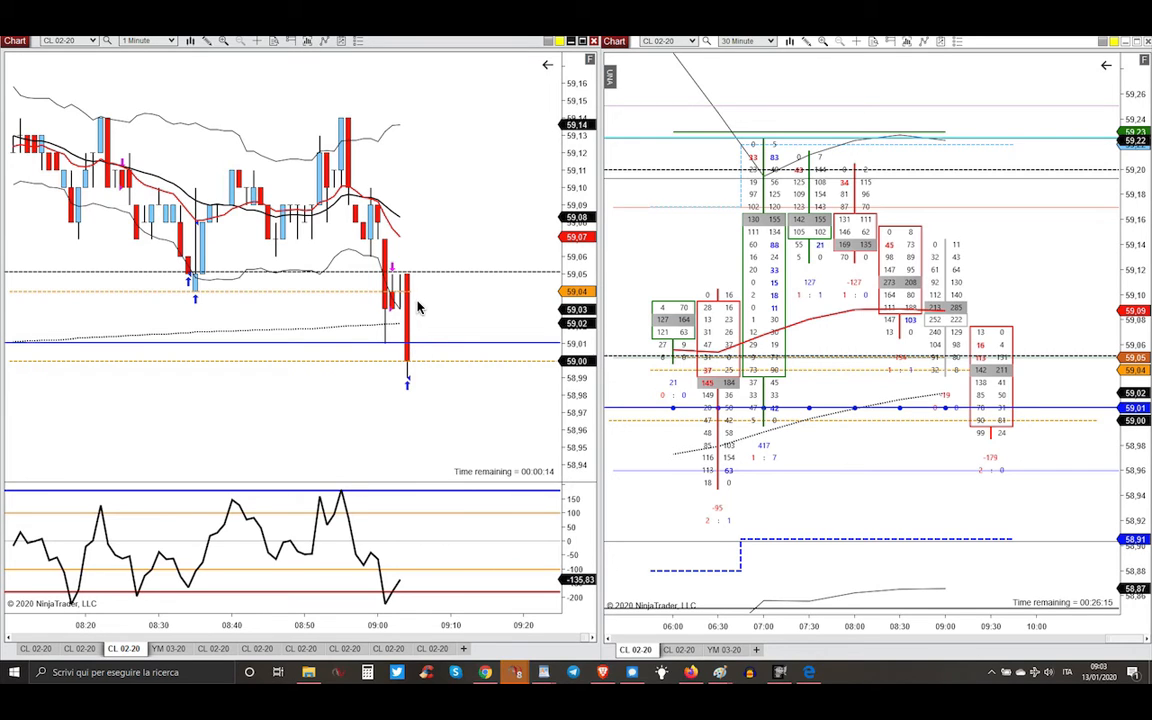
mouse_move(409, 375)
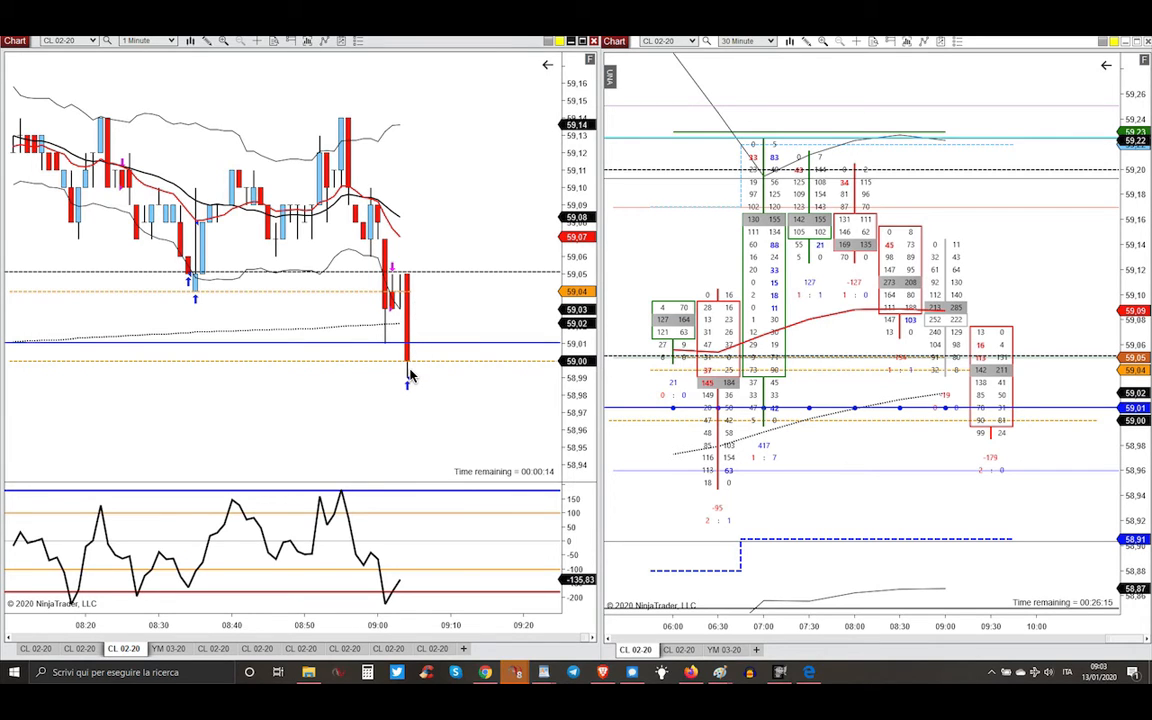
mouse_move(383, 348)
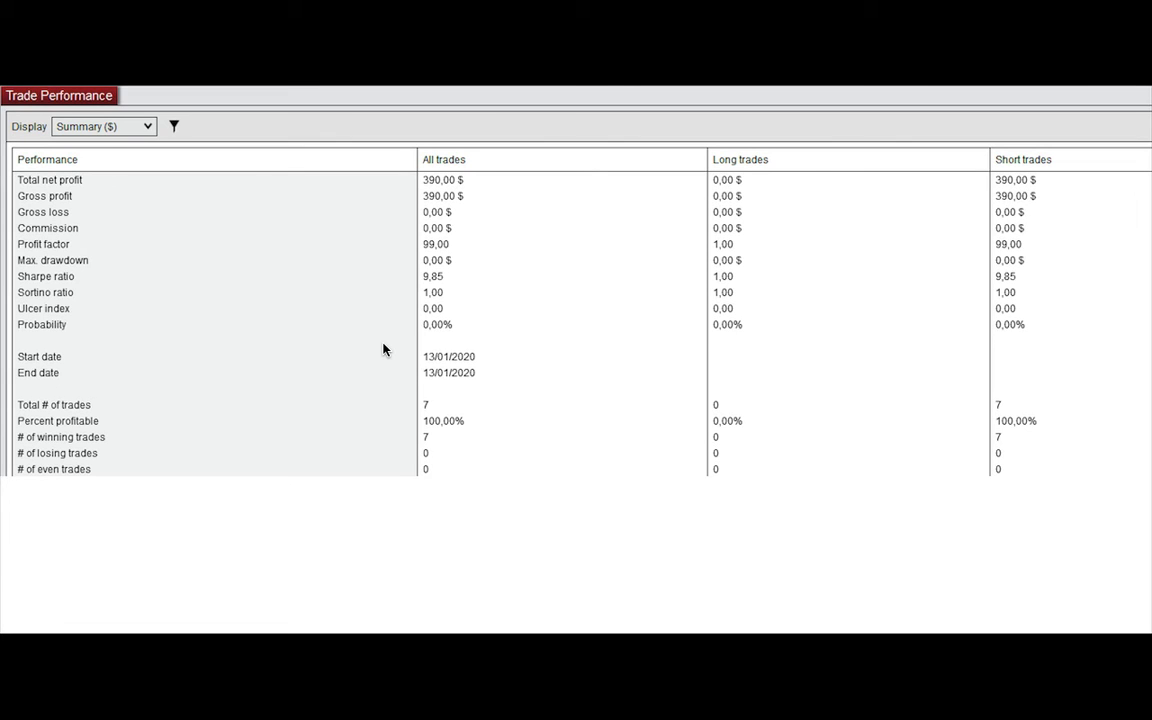
mouse_move(462, 216)
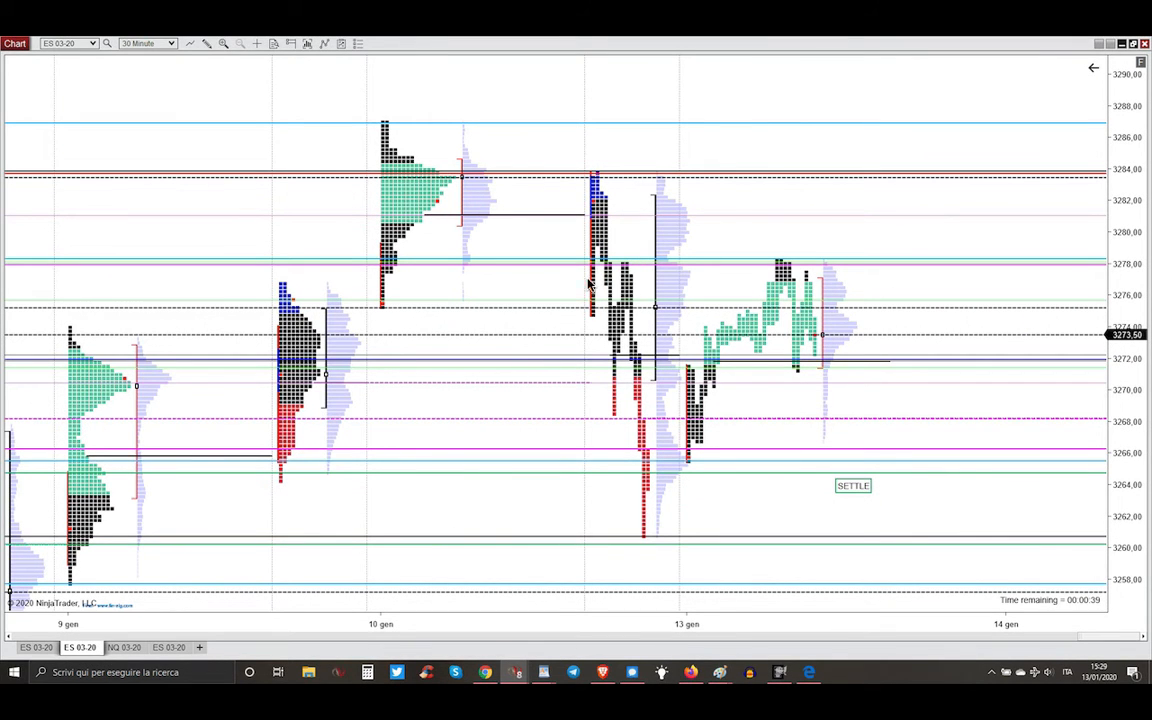
mouse_move(1049, 587)
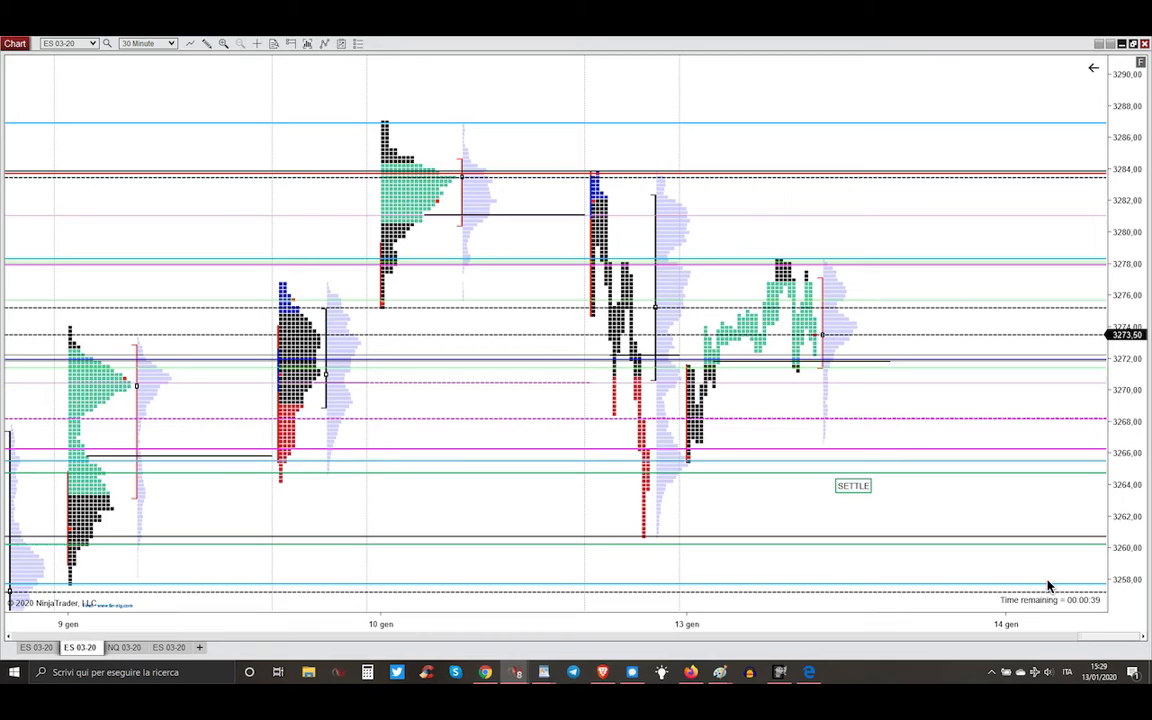
mouse_move(591, 219)
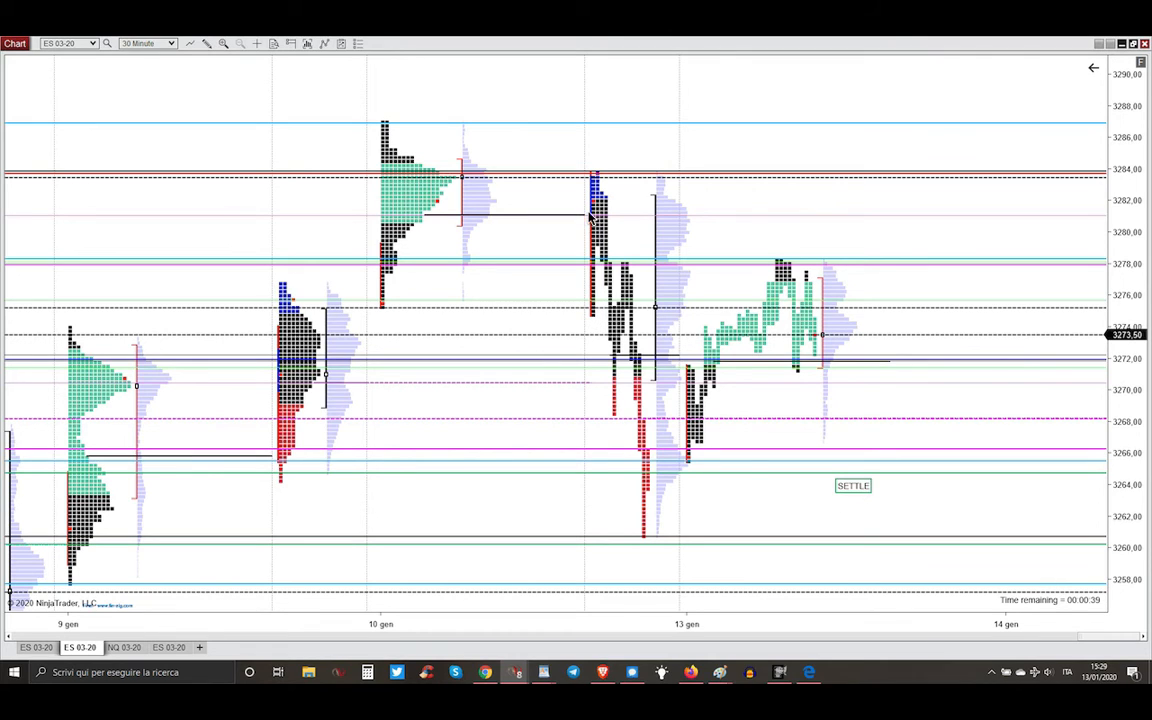
mouse_move(614, 489)
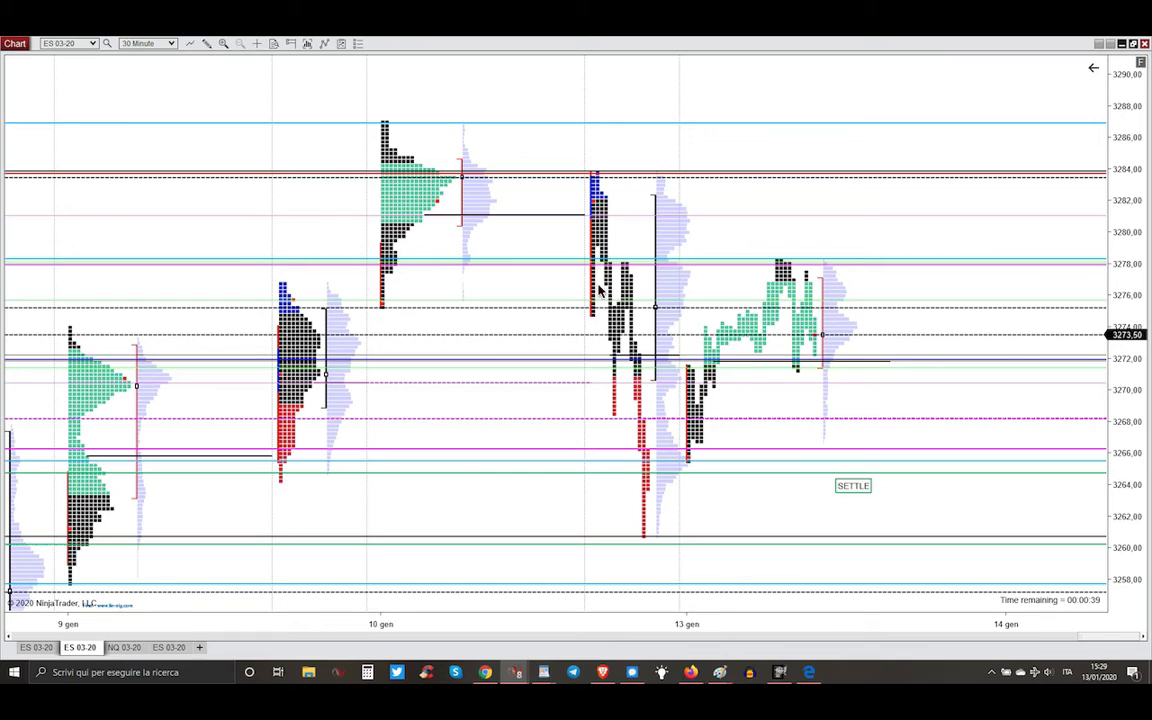
mouse_move(560, 425)
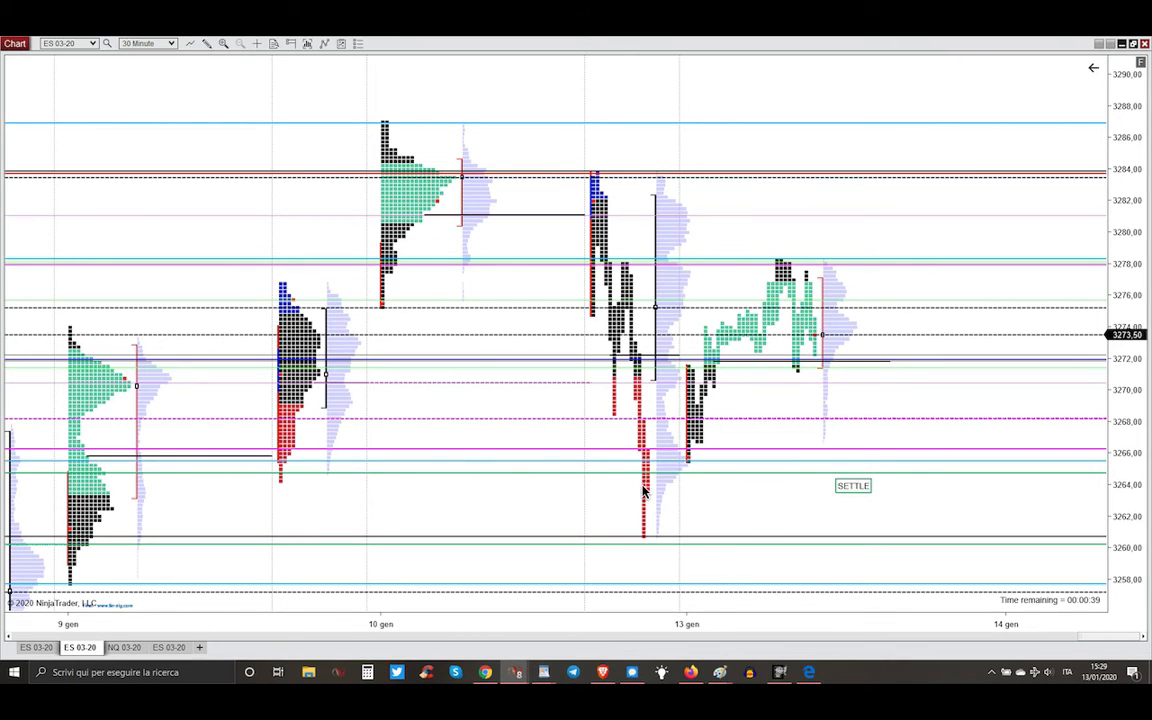
mouse_move(655, 330)
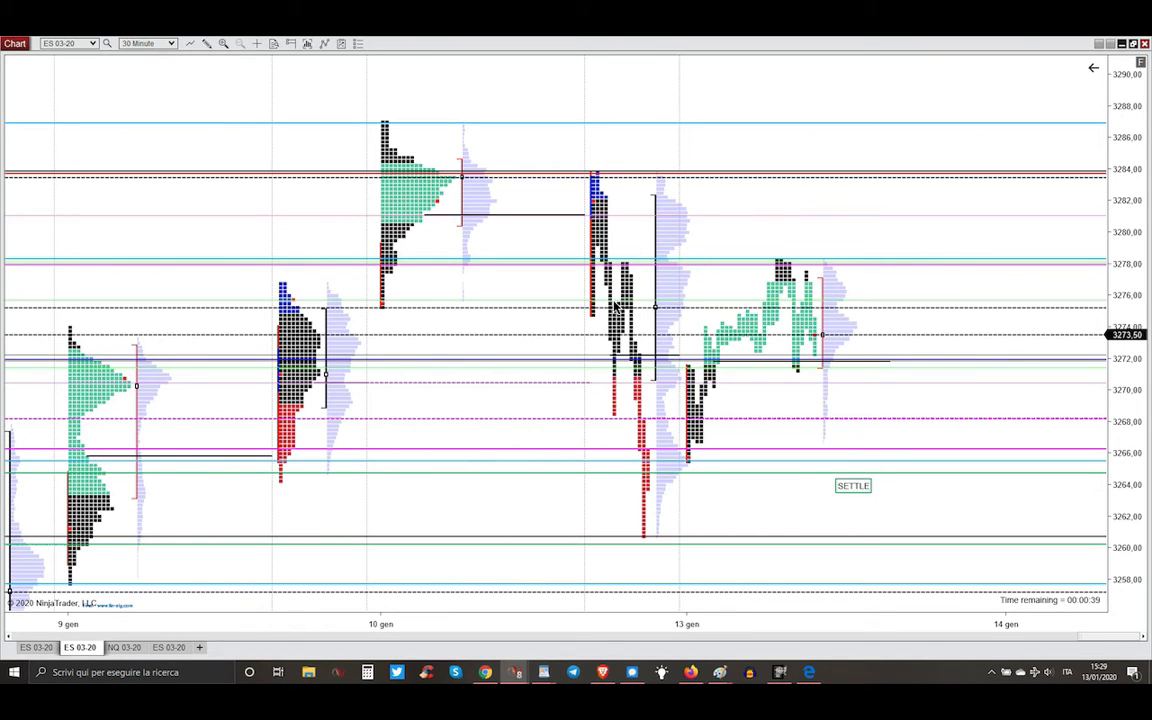
mouse_move(617, 312)
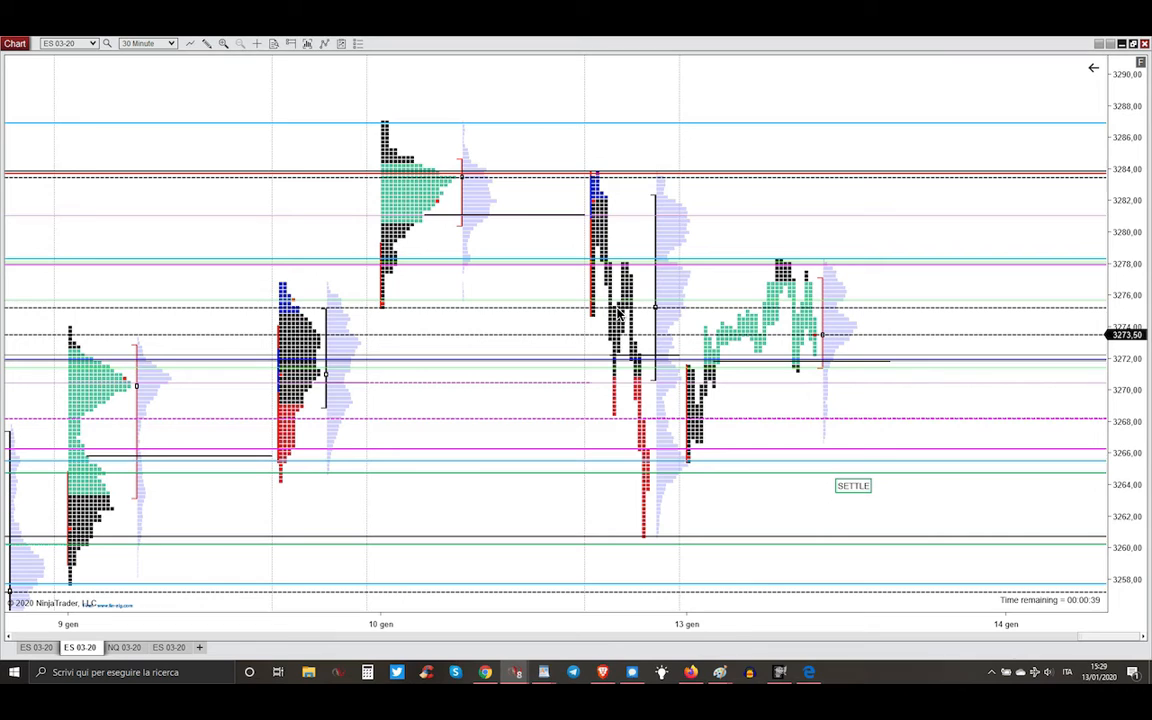
mouse_move(715, 458)
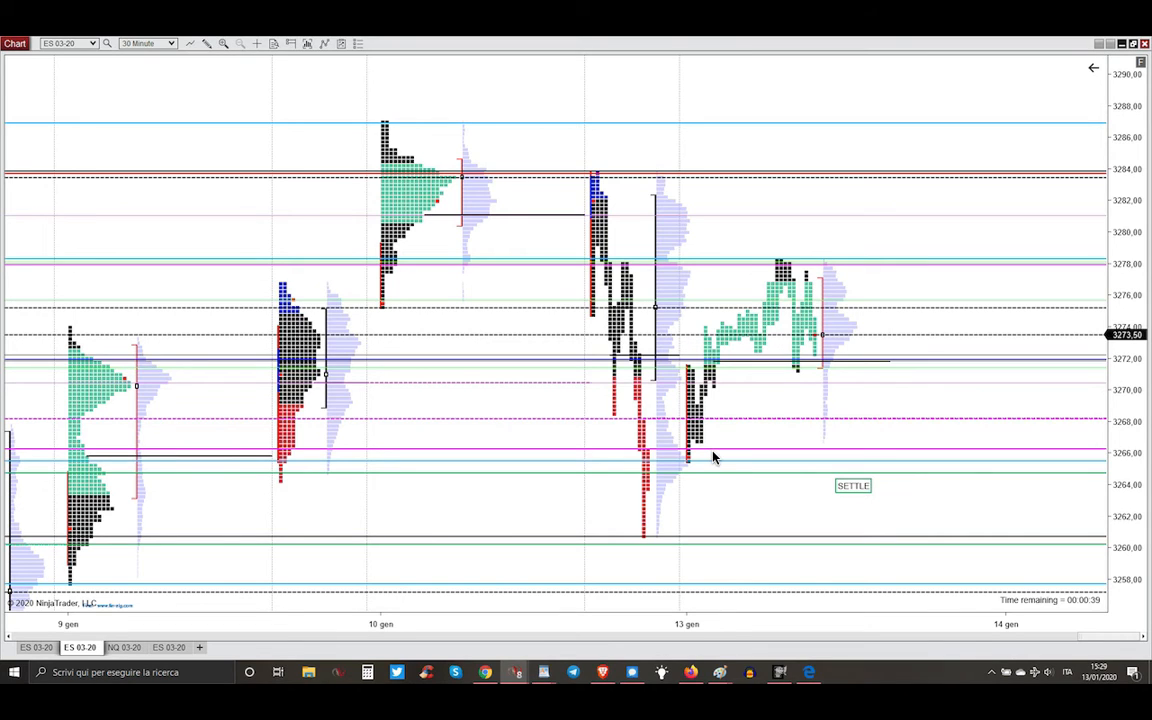
mouse_move(703, 452)
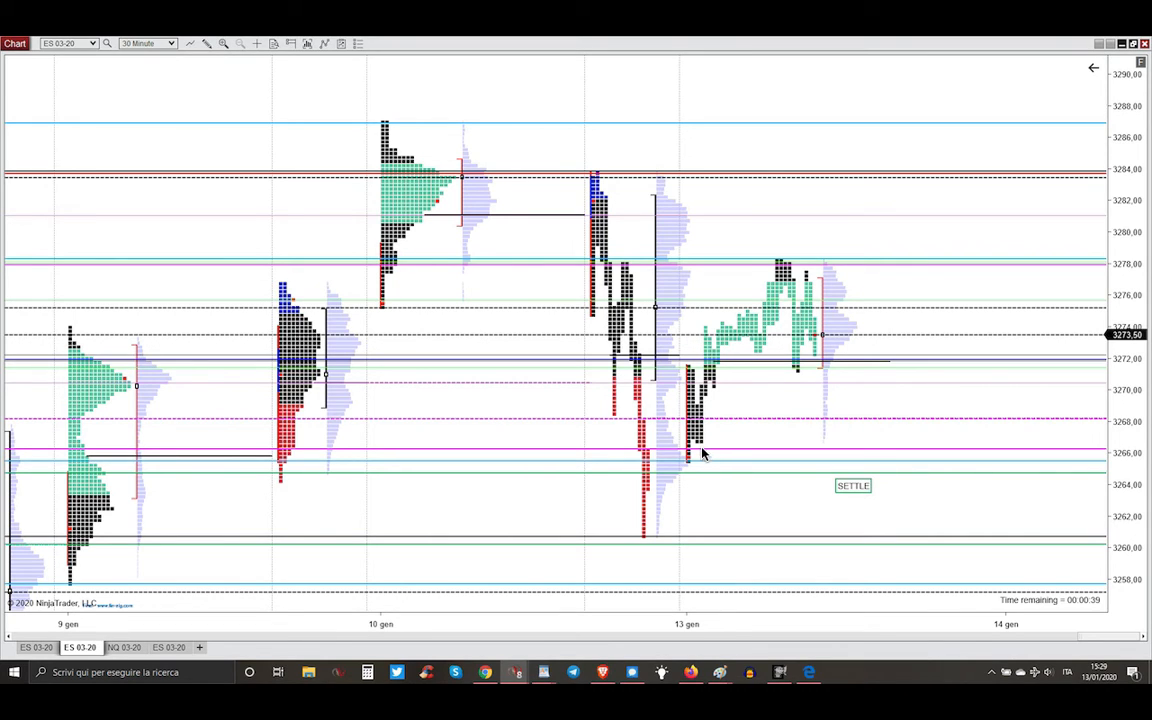
mouse_move(761, 326)
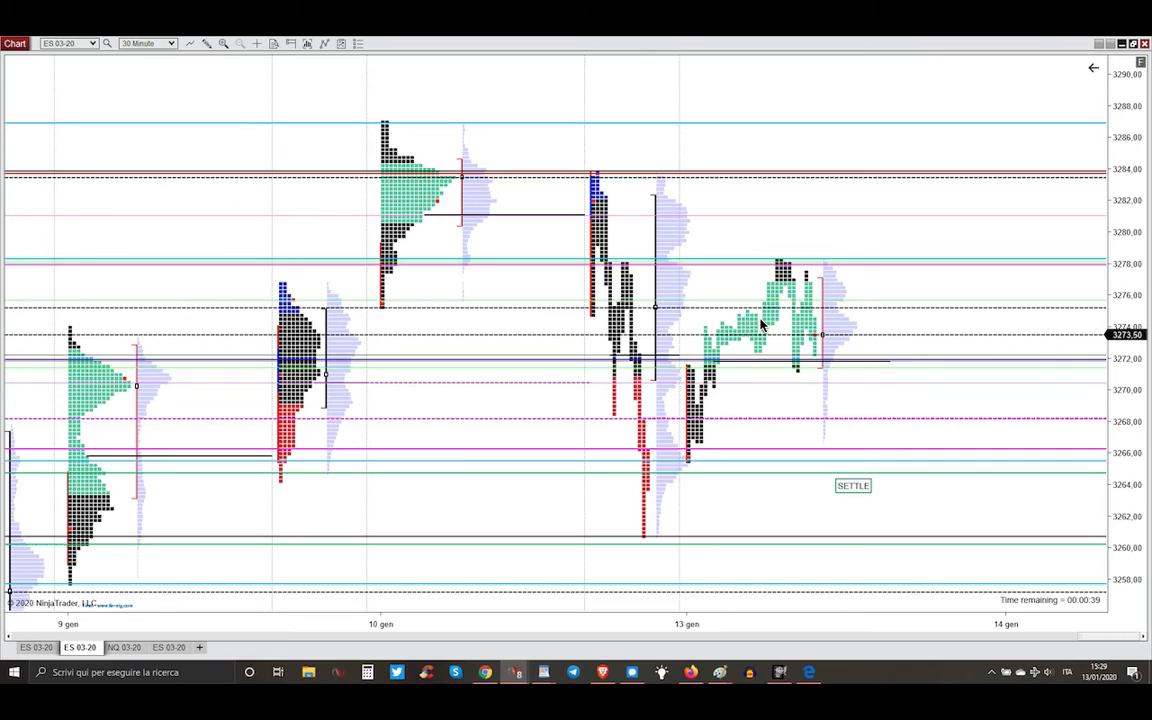
mouse_move(742, 330)
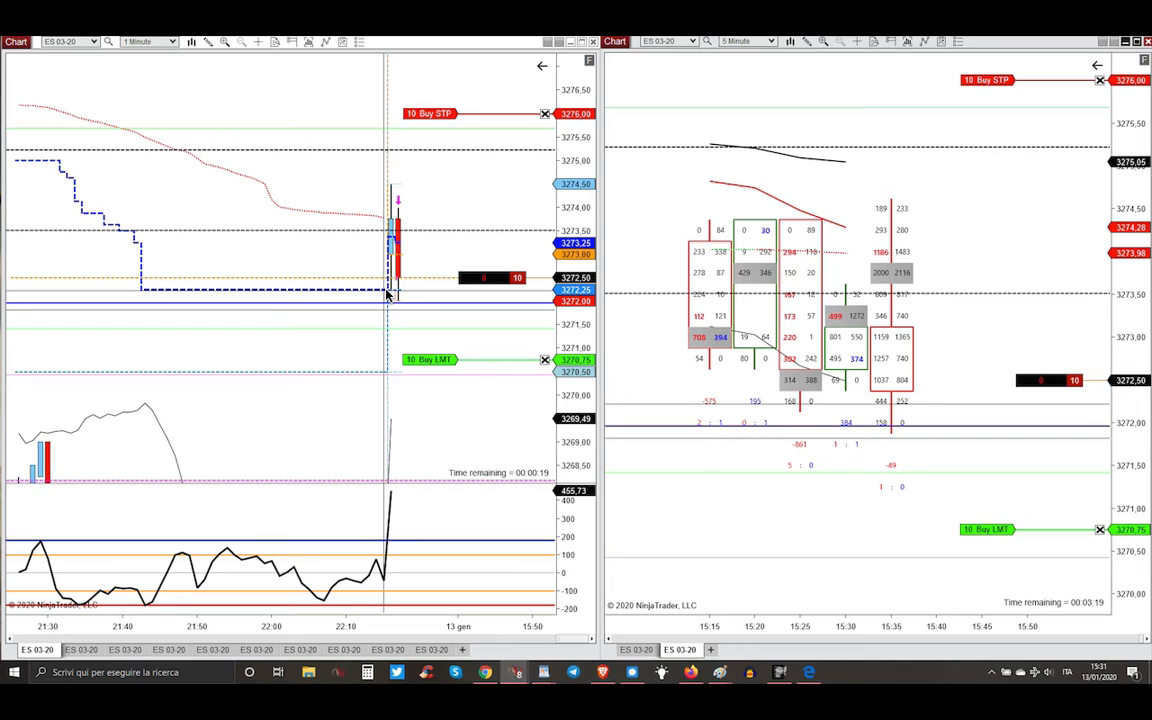
mouse_move(390, 295)
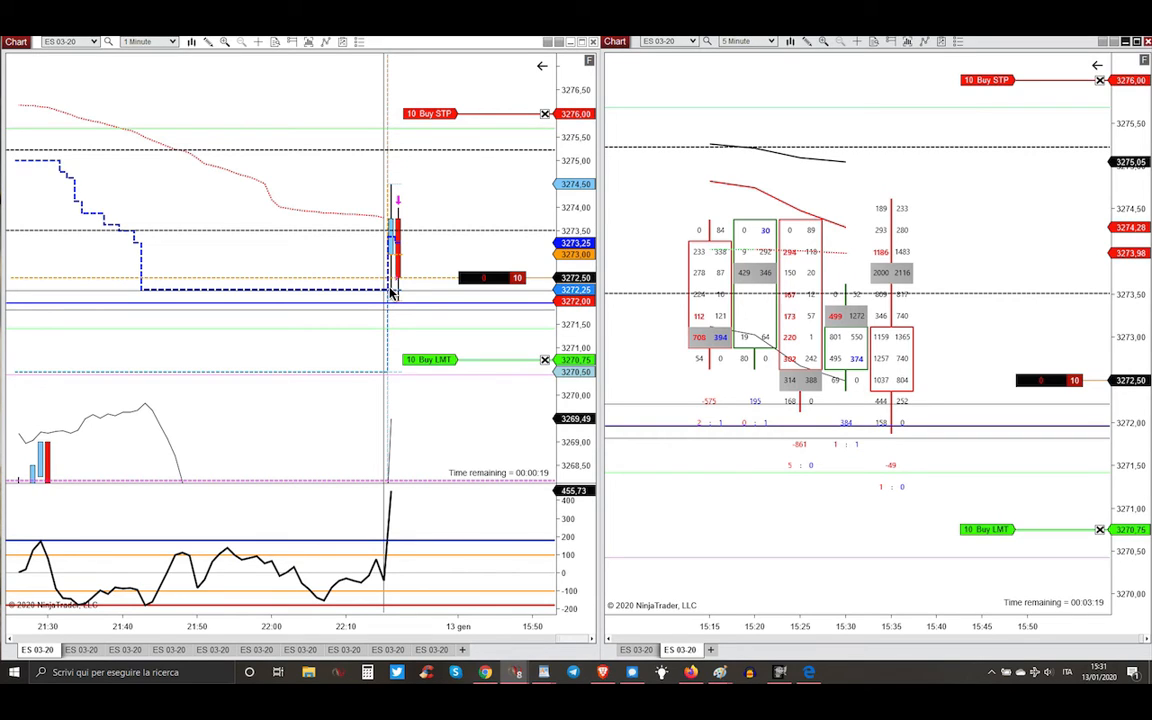
mouse_move(393, 213)
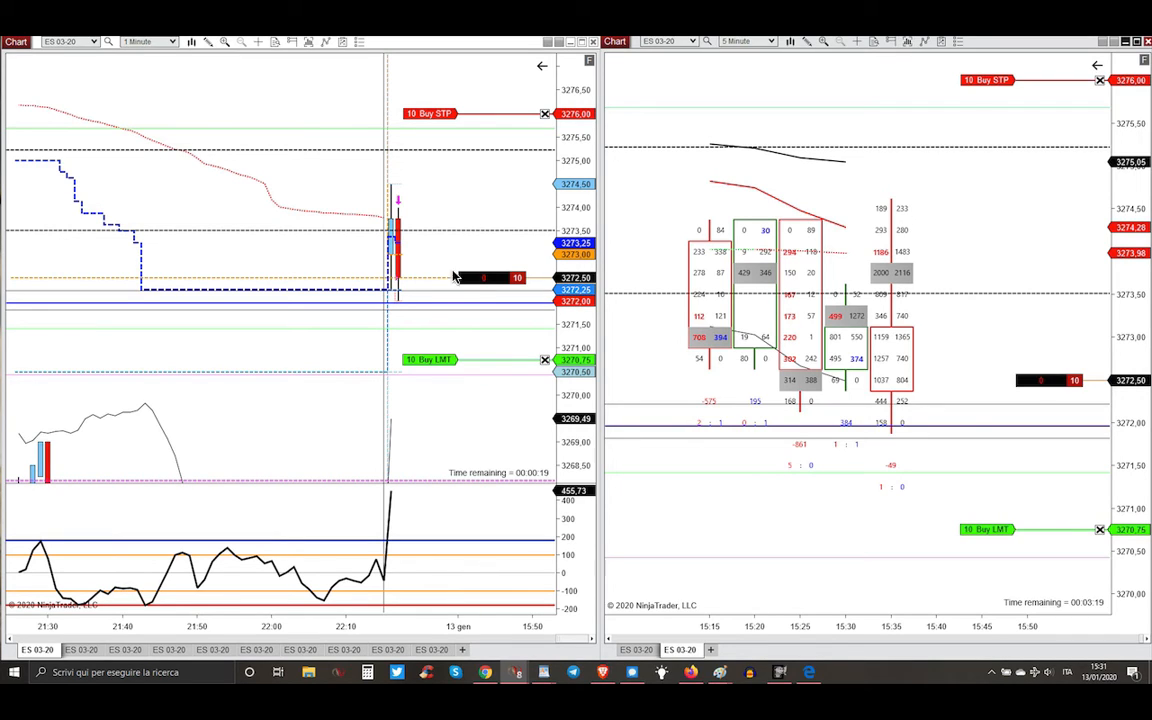
mouse_move(463, 160)
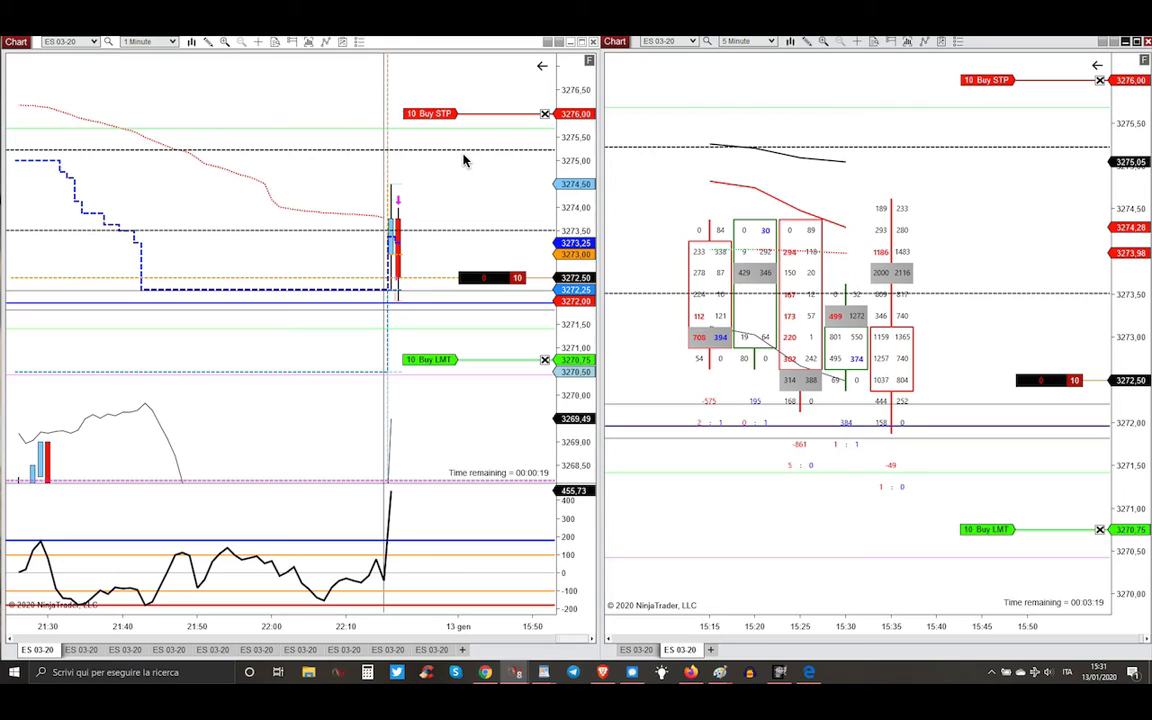
mouse_move(305, 132)
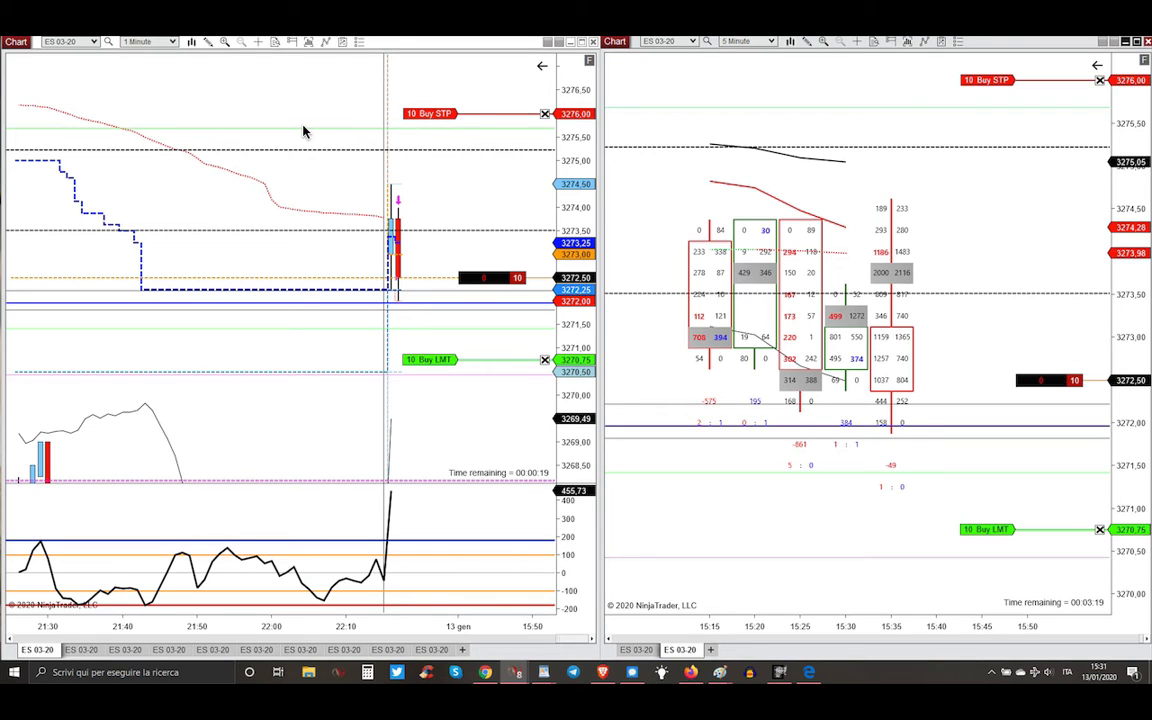
mouse_move(318, 134)
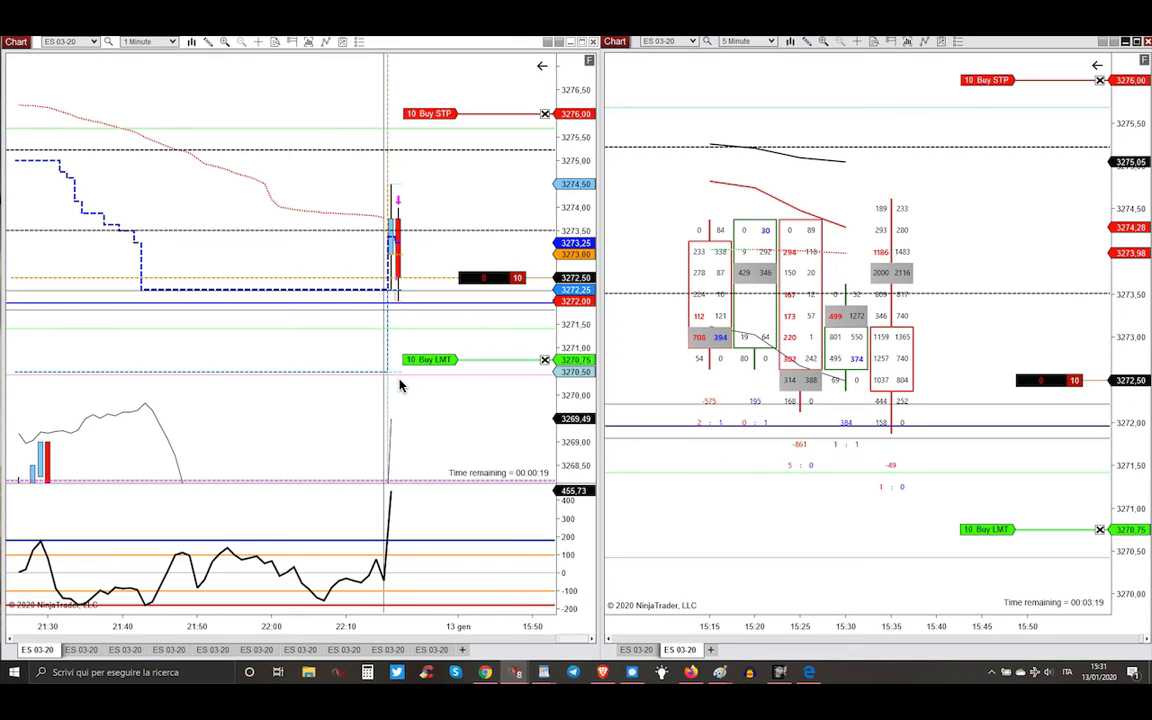
mouse_move(378, 383)
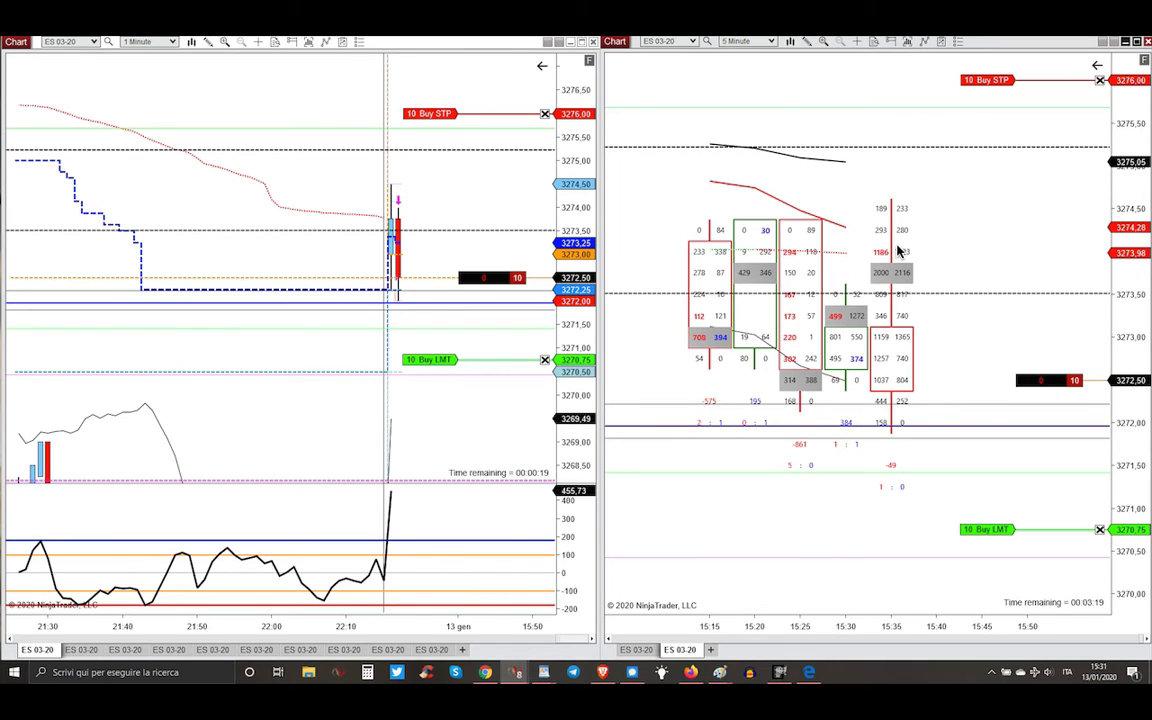
mouse_move(884, 250)
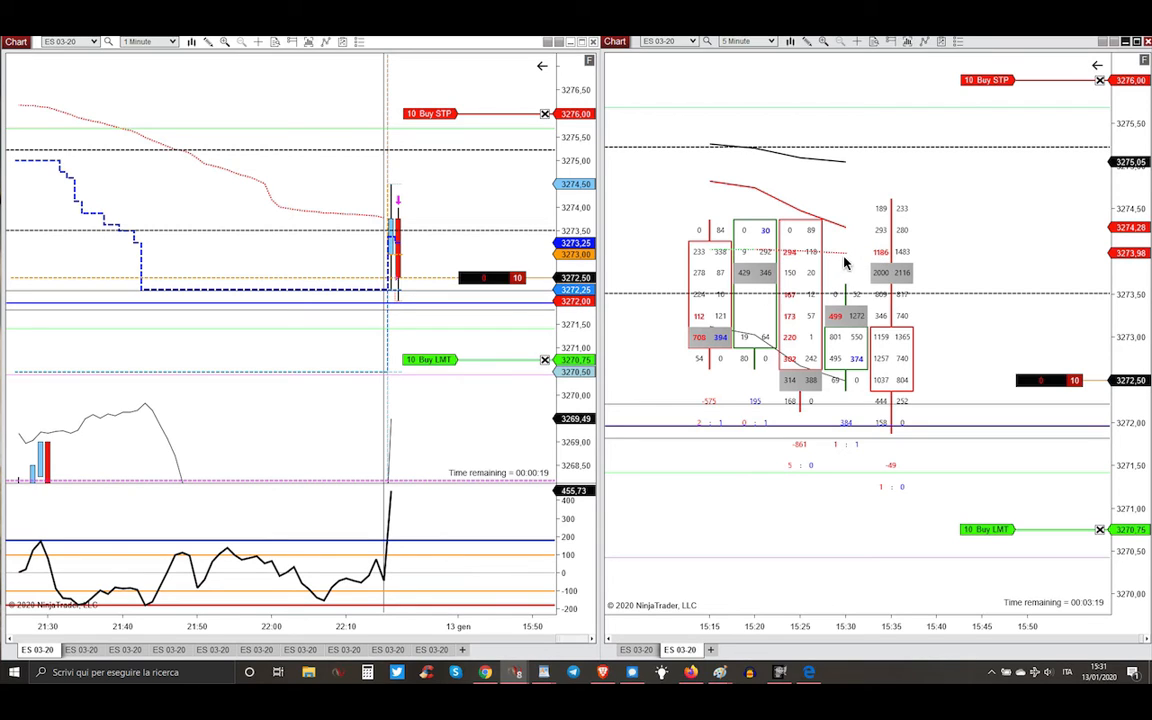
mouse_move(878, 243)
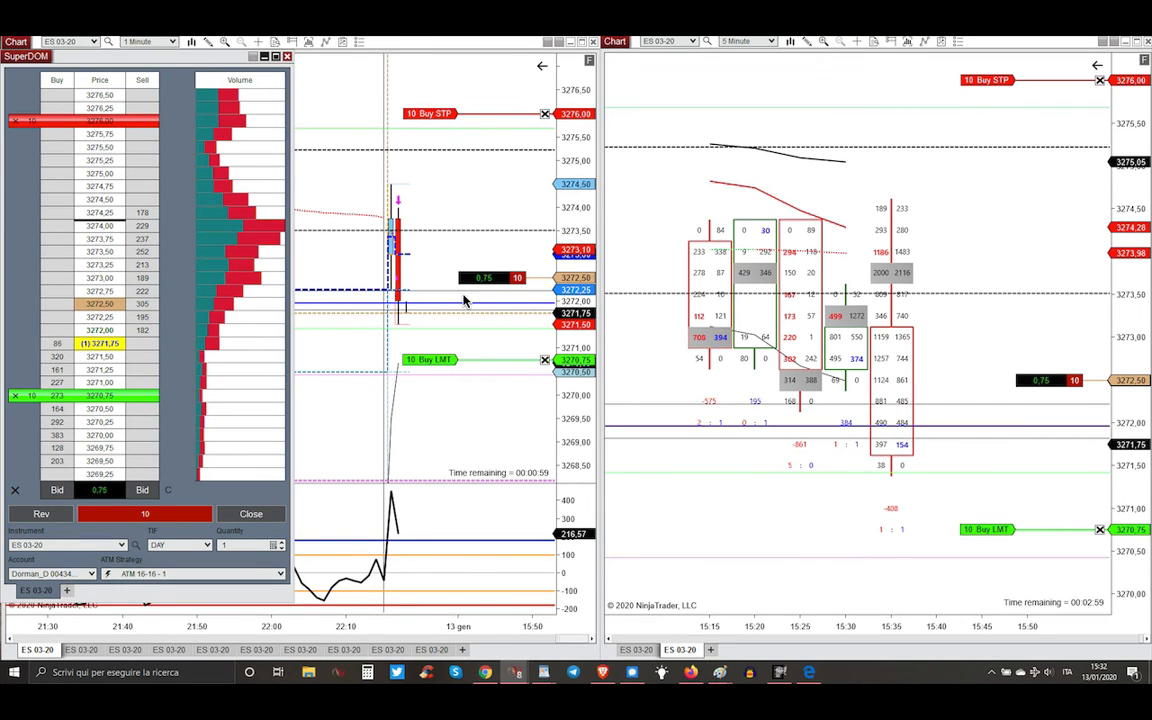
Let the 10-contract ES short fill at the 3270,75 buy-limit target, leaving no working orders
click(147, 41)
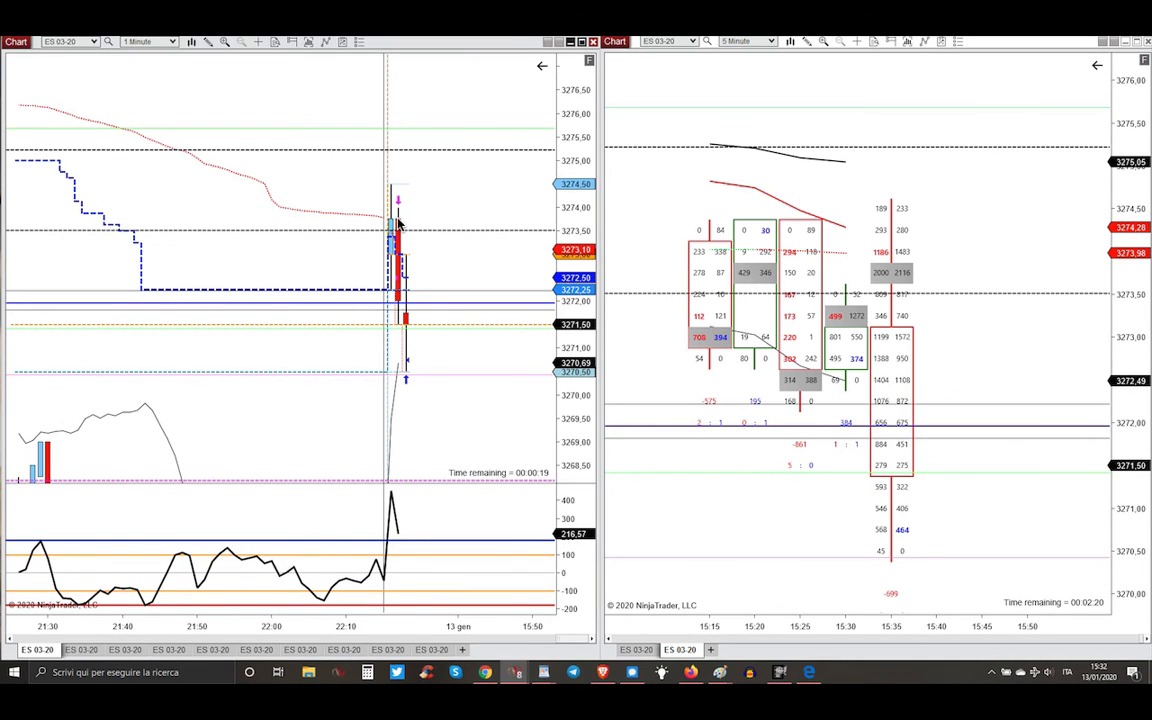
mouse_move(425, 358)
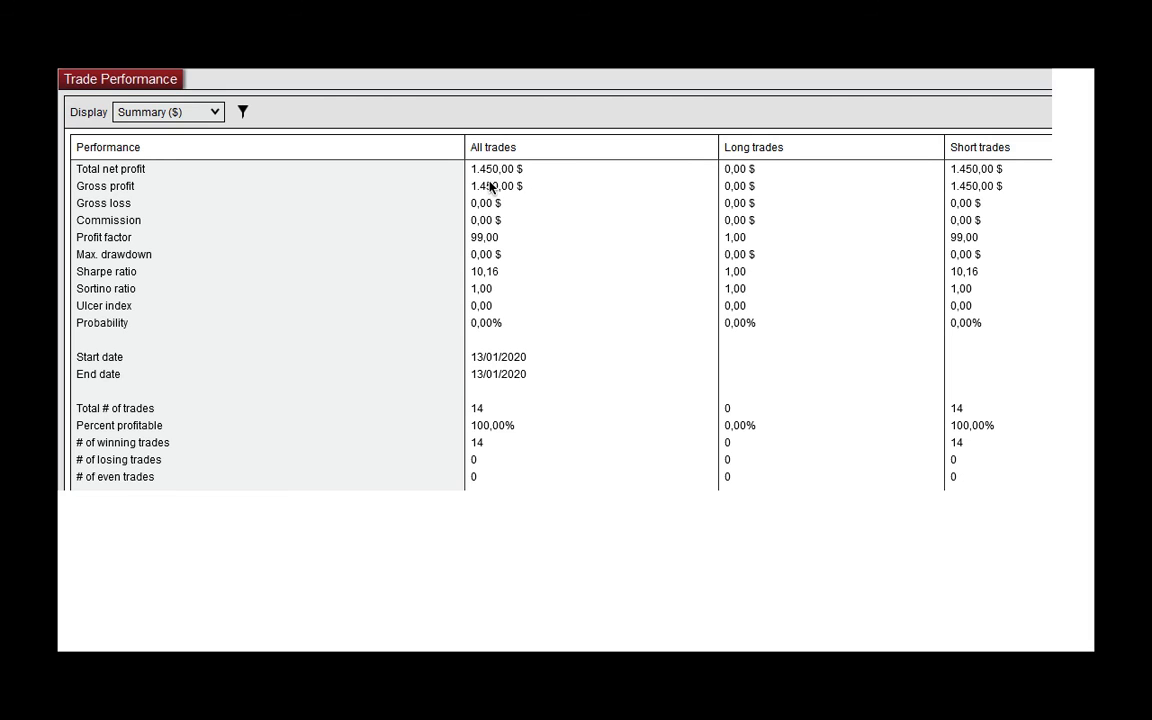
mouse_move(555, 243)
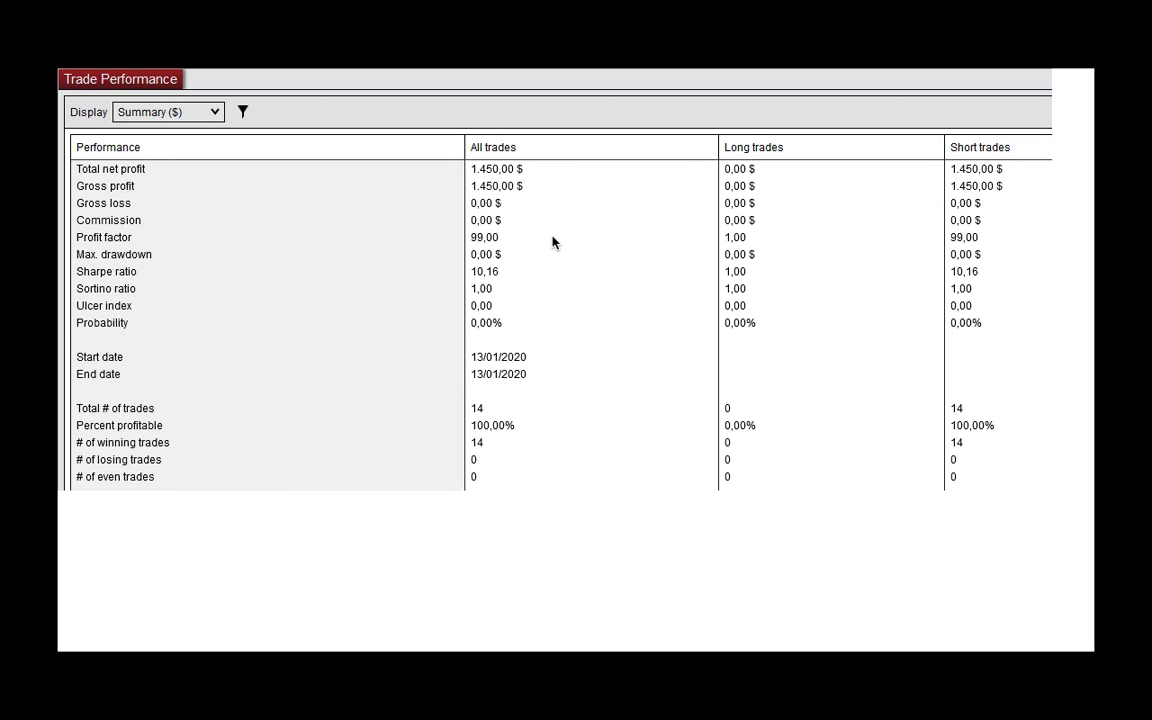
mouse_move(592, 298)
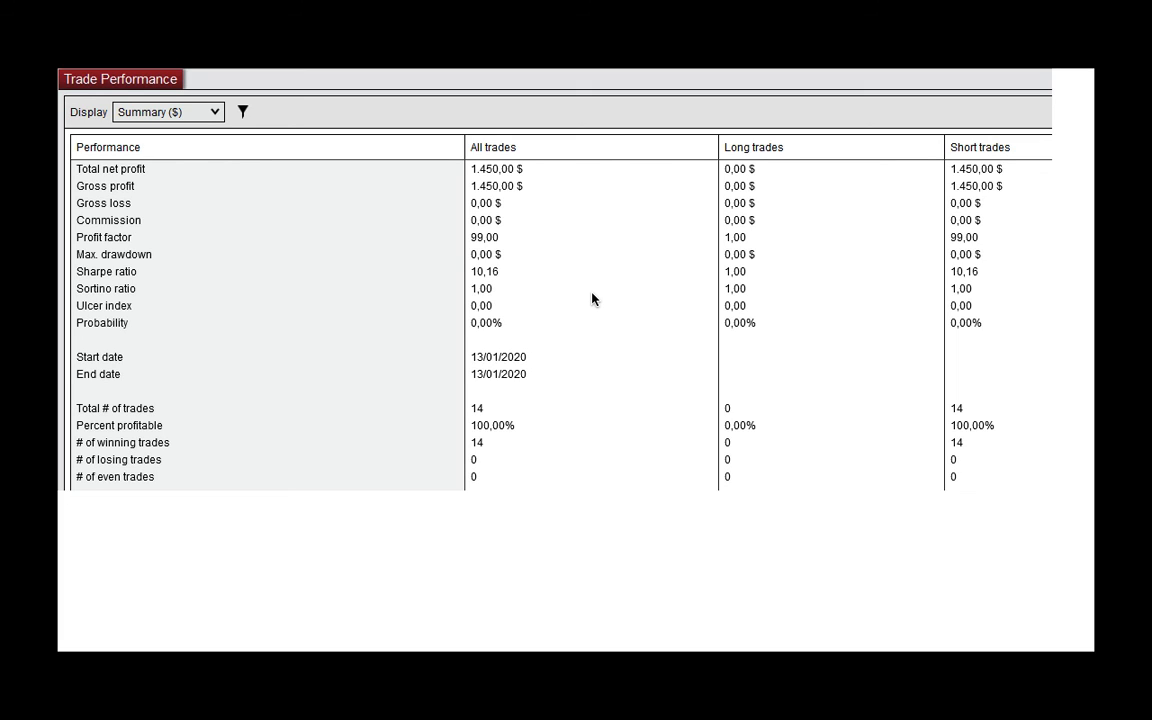
mouse_move(492, 163)
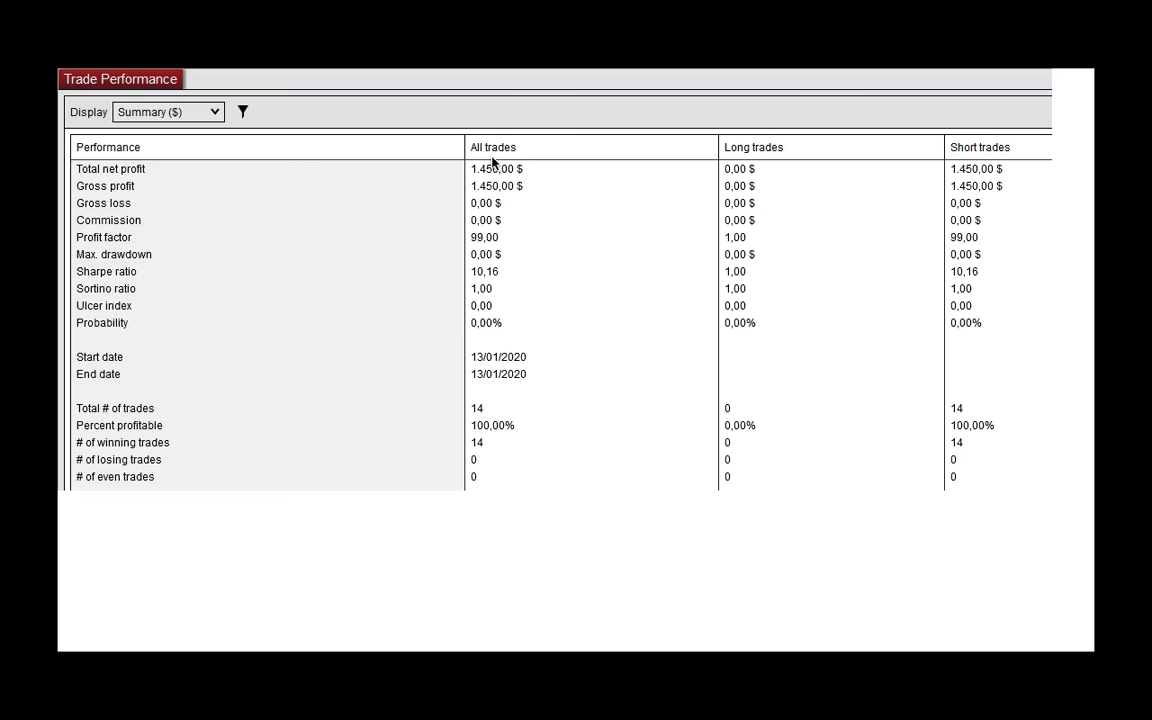